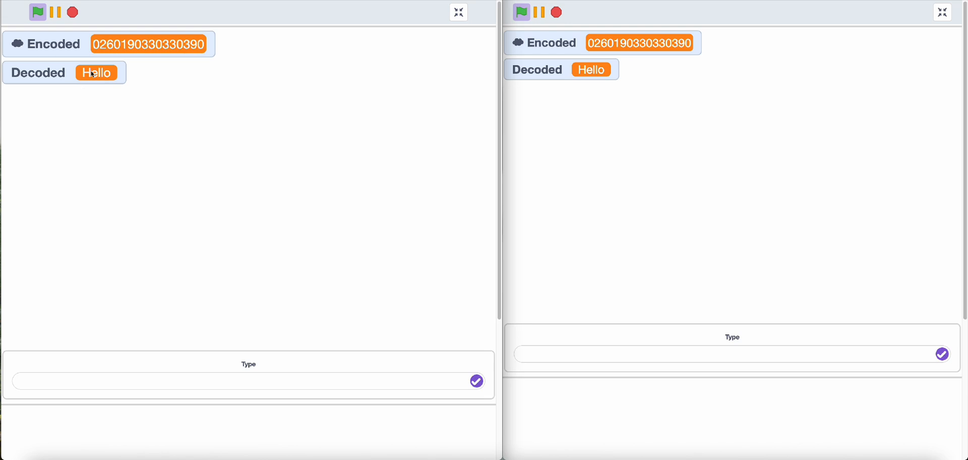
mouse_move(169, 182)
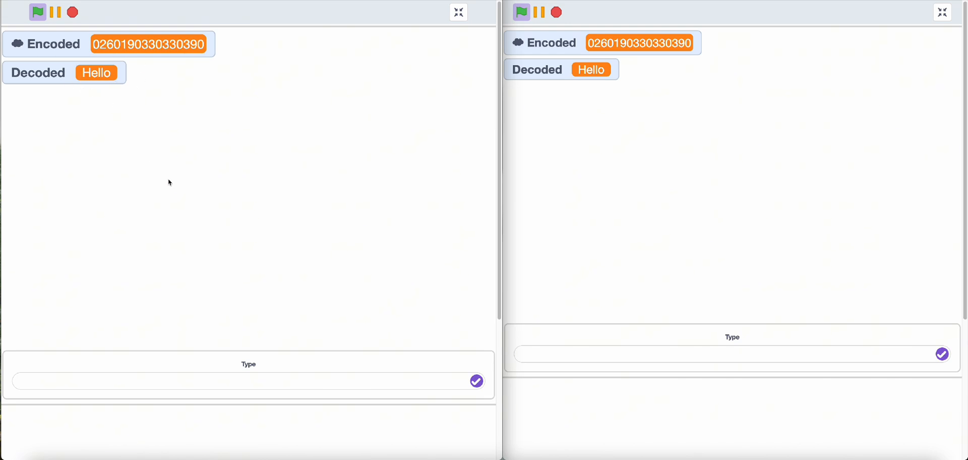
mouse_move(69, 83)
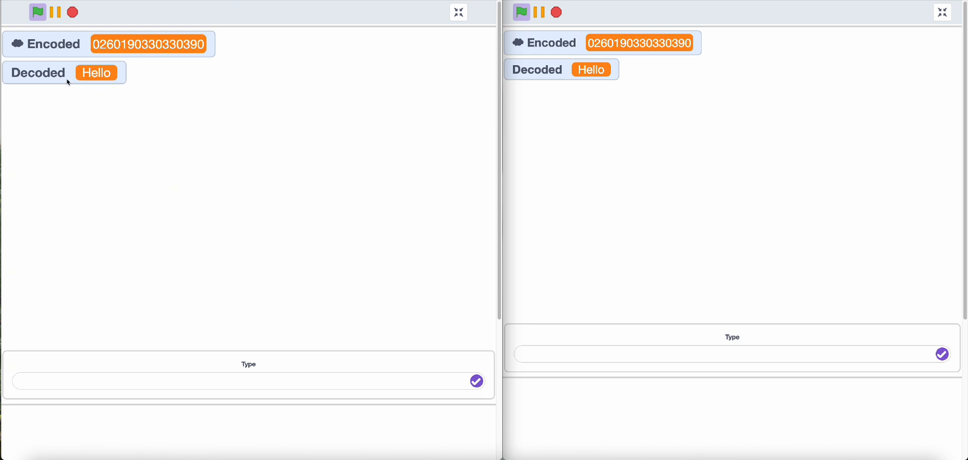
Send the message 'Hello youtube' from the left tab's ask box so both tabs decode it.
click(248, 381)
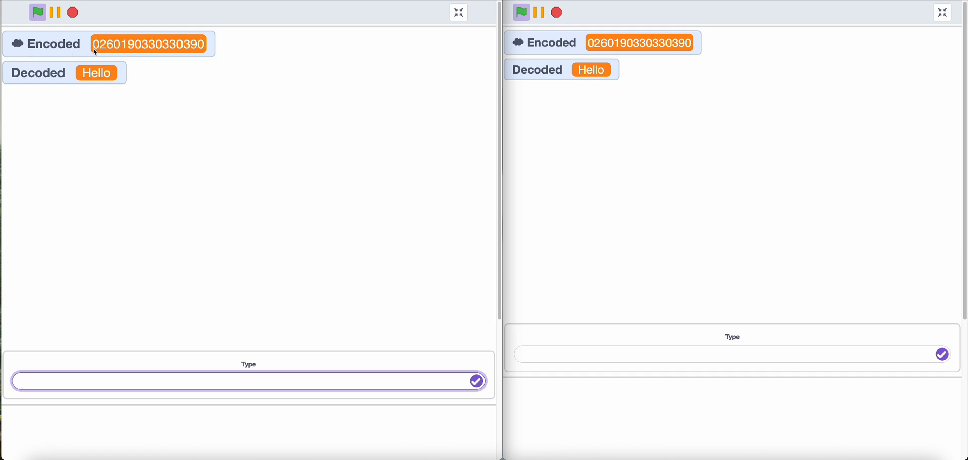
mouse_move(268, 54)
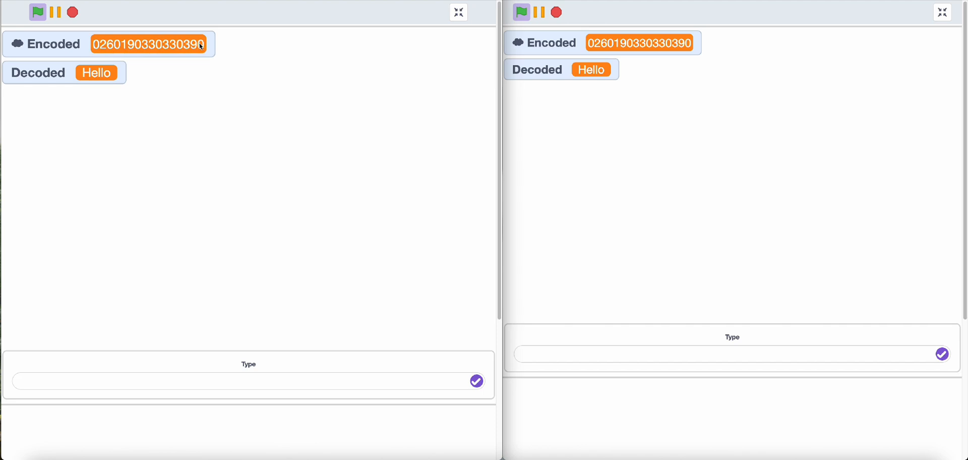
mouse_move(114, 76)
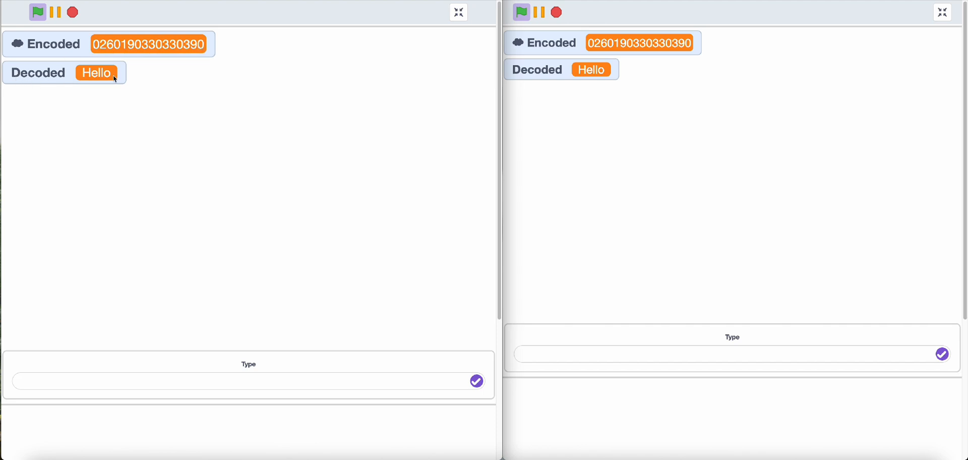
mouse_move(151, 332)
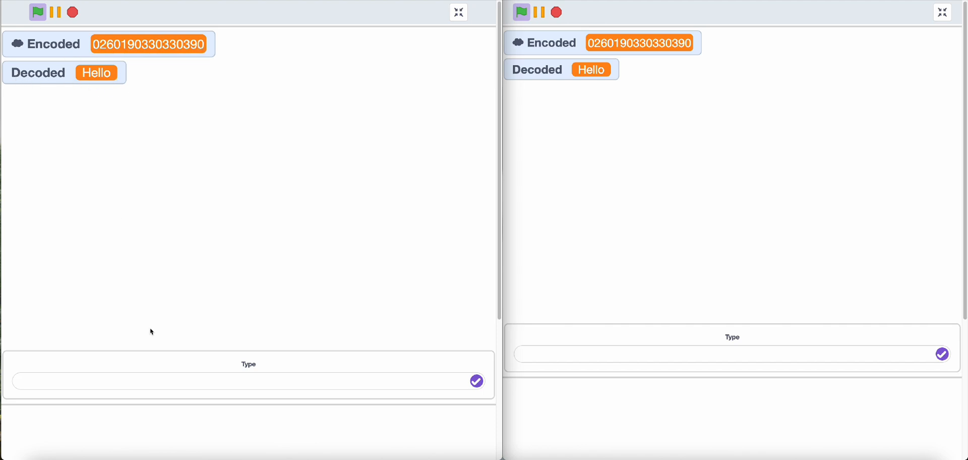
click(241, 381)
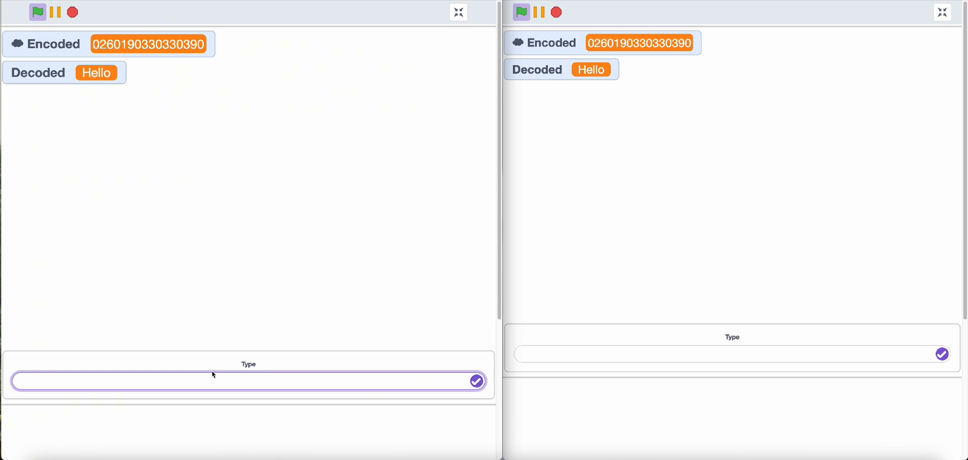
text(Ho)
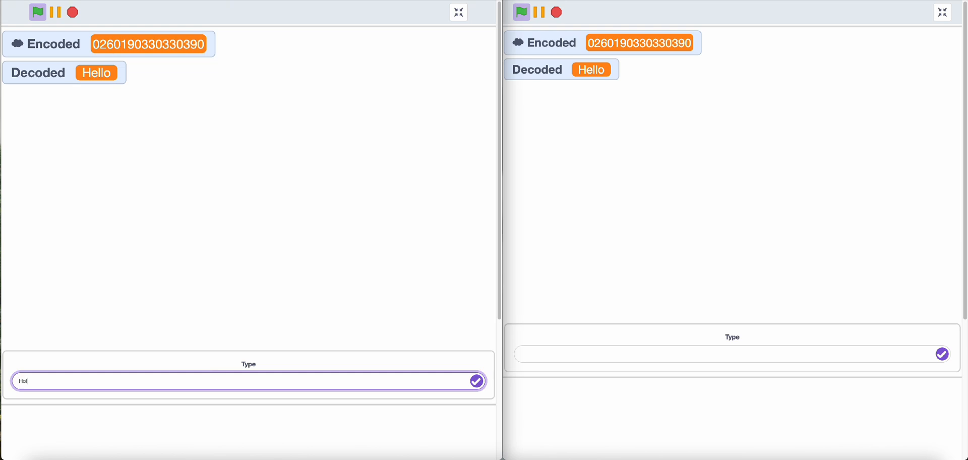
text(Hello you)
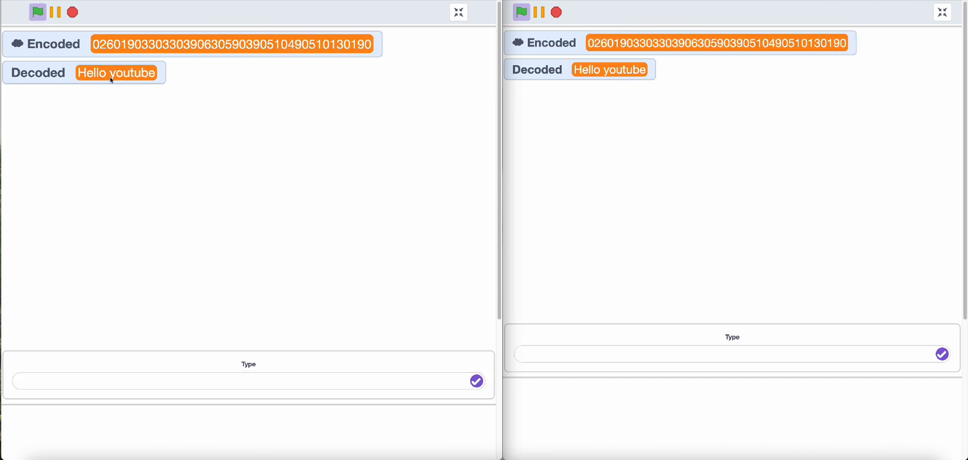
Send a string of symbols from the right tab's ask box so both tabs decode it.
click(732, 354)
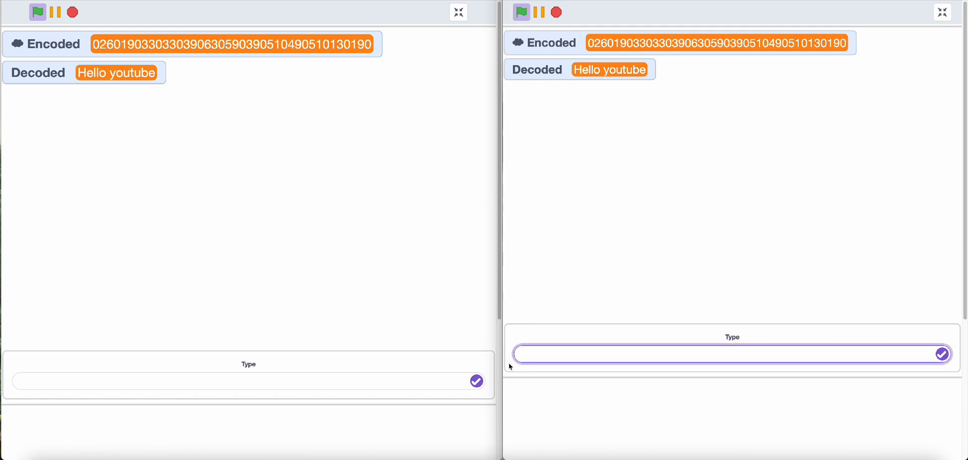
click(732, 354)
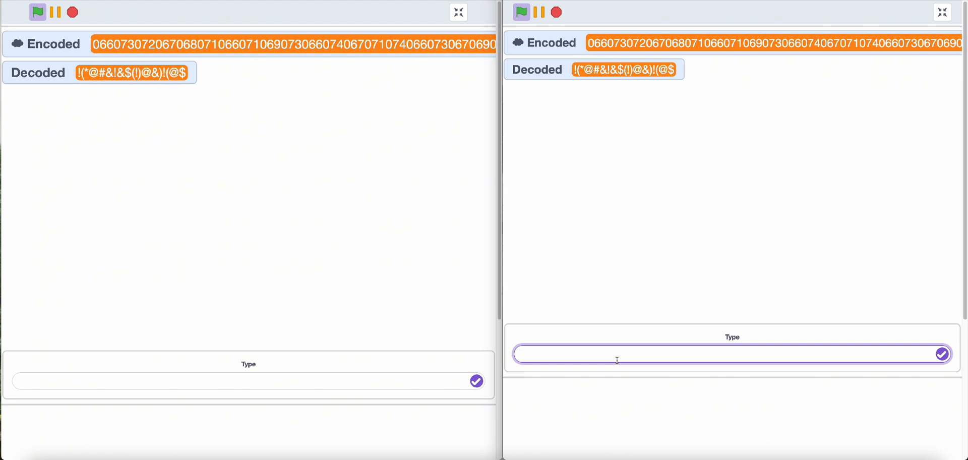
text(Ha)
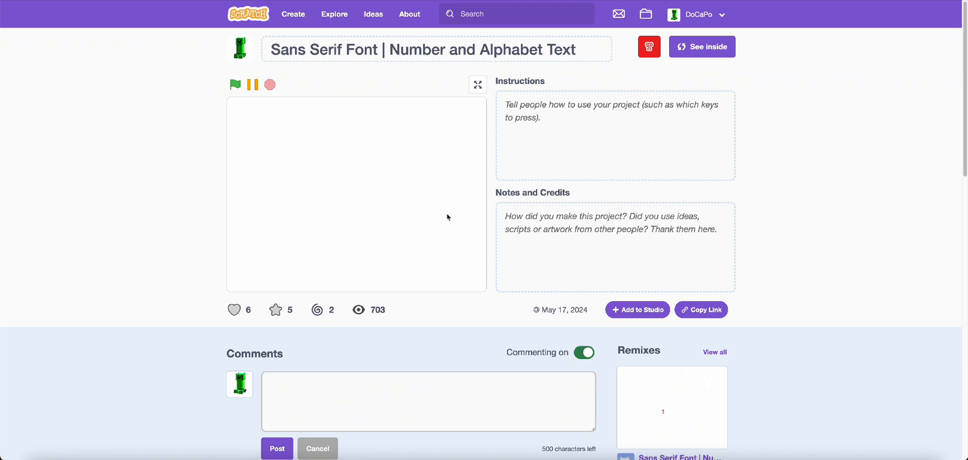
mouse_move(693, 59)
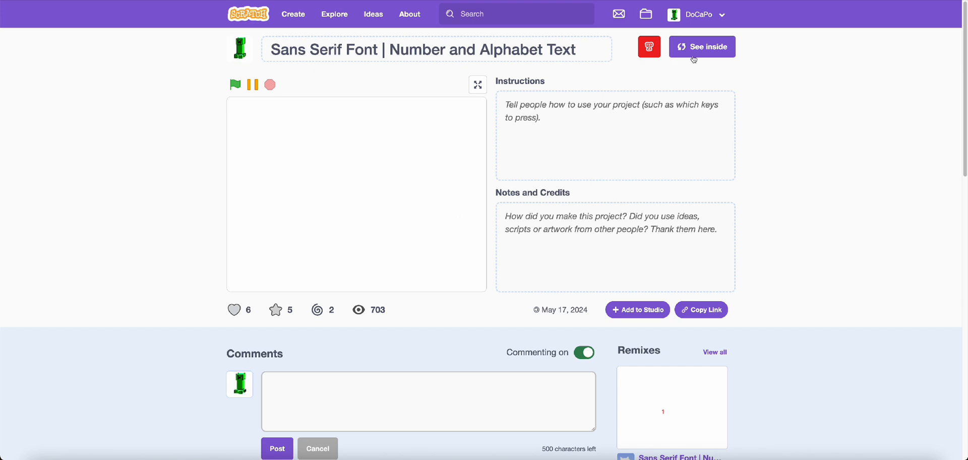
See inside the Sans Serif Font project and browse the text sprite's numbered digit costumes.
click(702, 46)
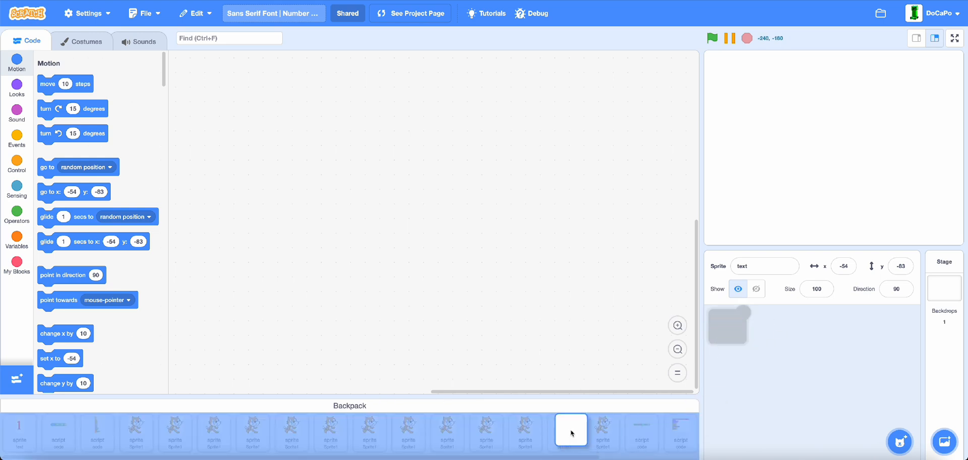
click(569, 433)
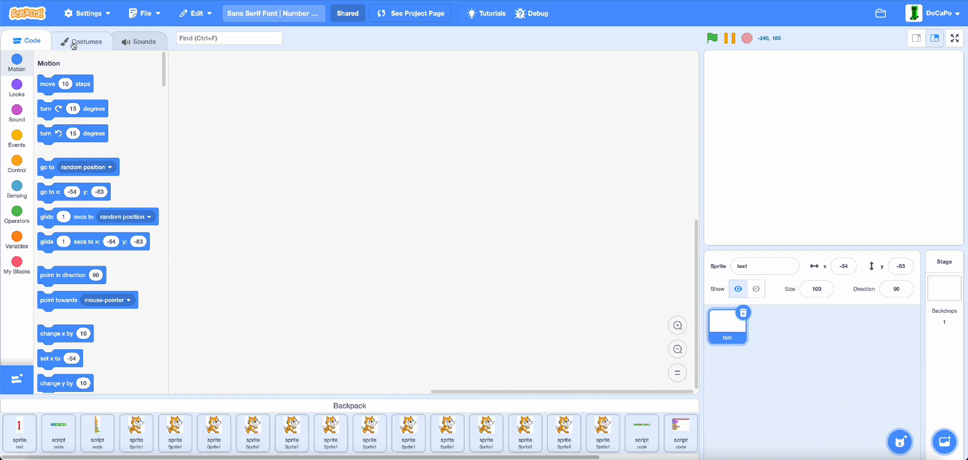
click(83, 41)
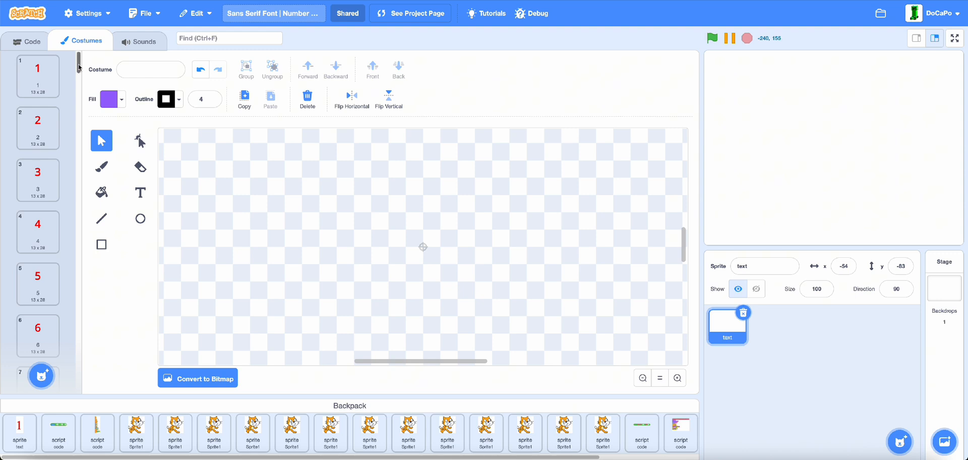
scroll(down, 3)
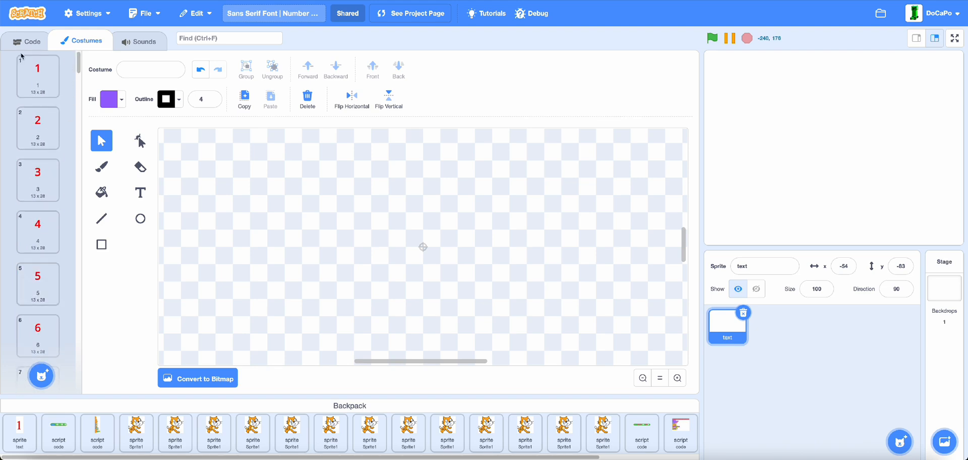
click(25, 41)
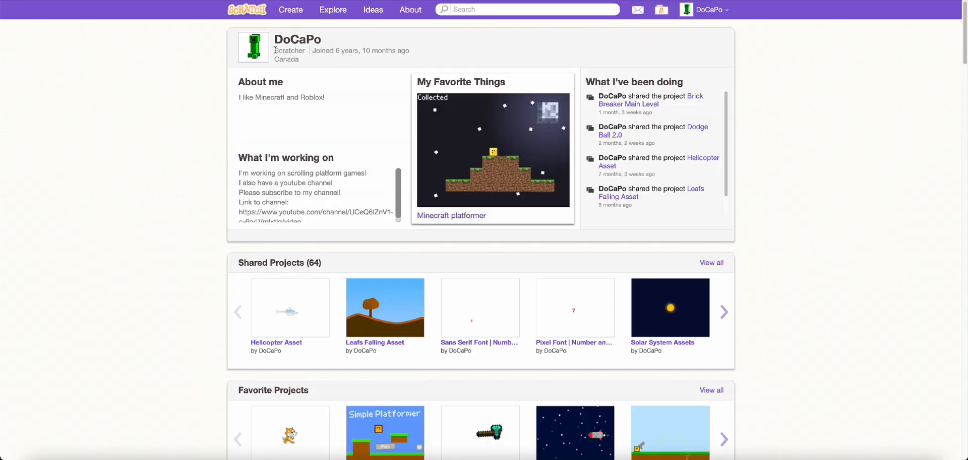
Visit the profile's Shared Projects row, then start a new empty project.
drag(274, 50, 333, 50)
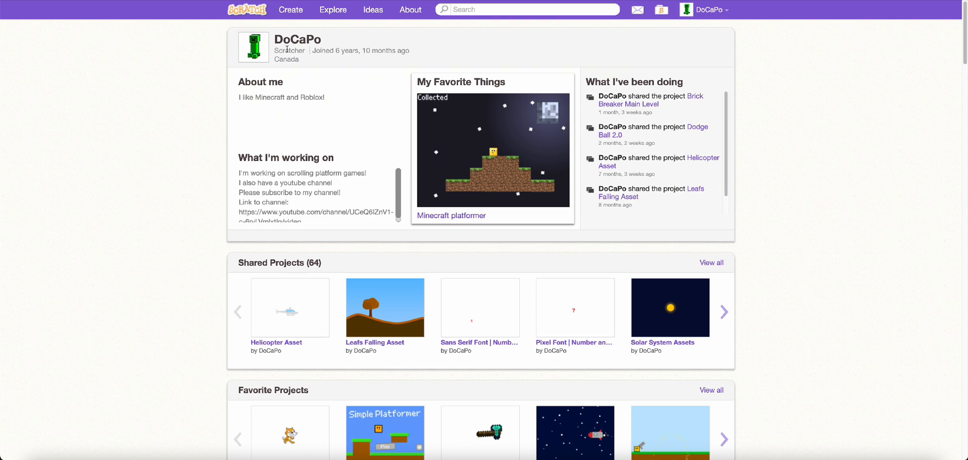
mouse_move(222, 34)
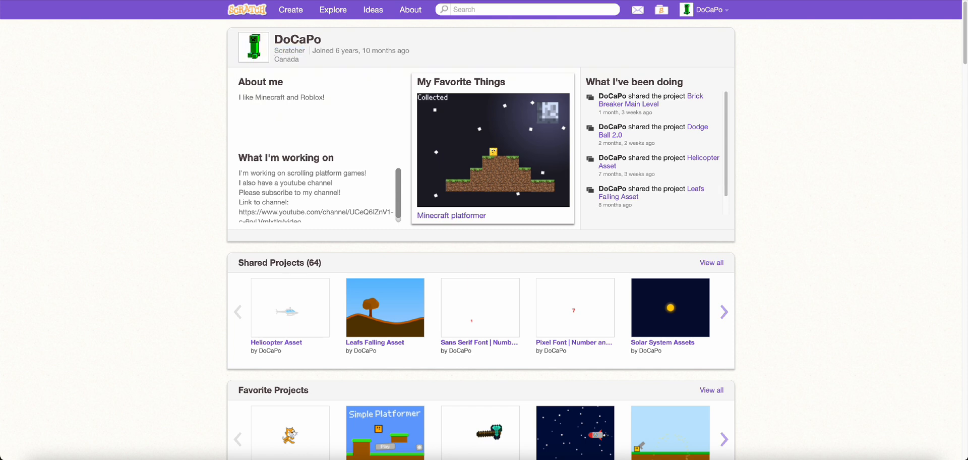
click(291, 9)
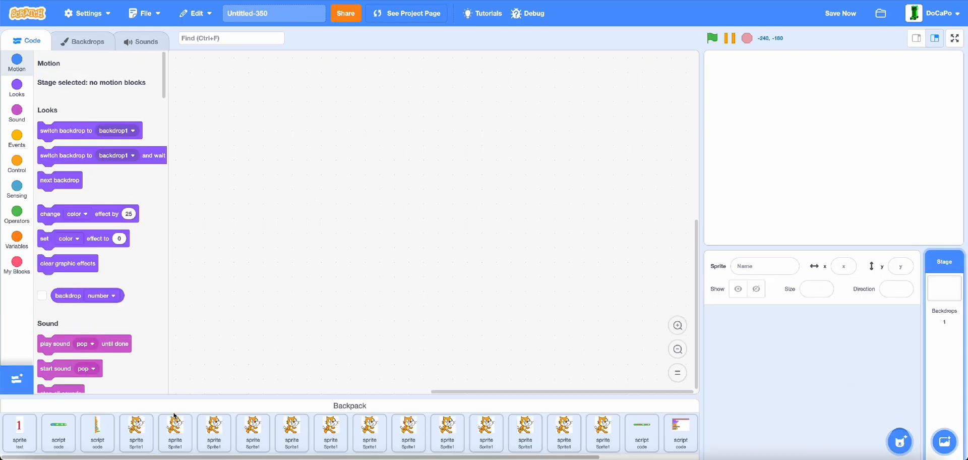
mouse_move(599, 408)
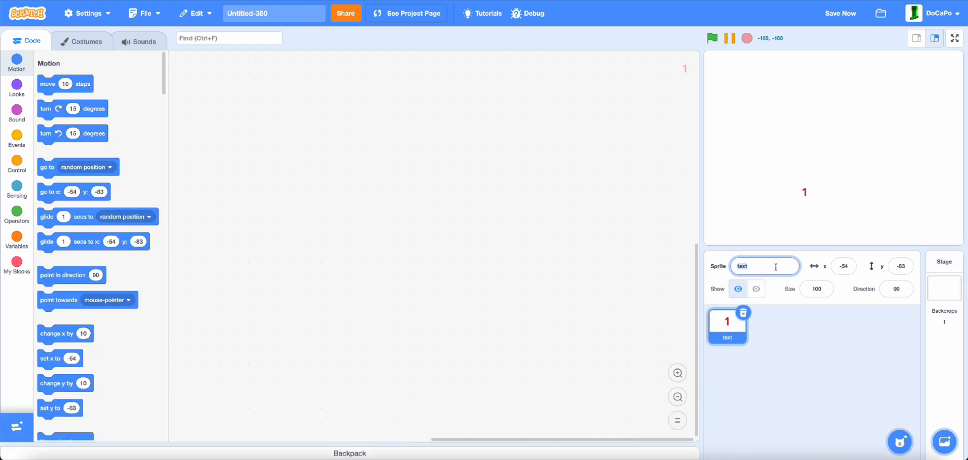
Rename the backpack text sprite to 'Encoder/Decoder' in the new project.
click(765, 267)
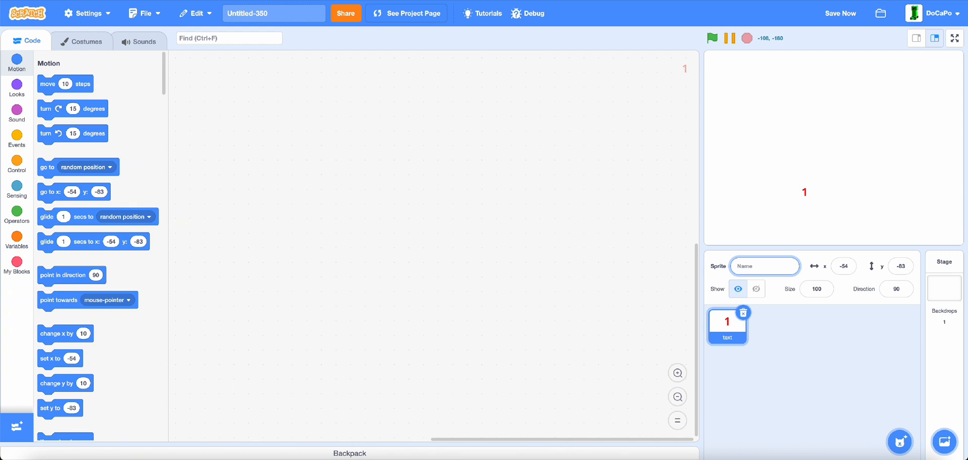
text(Encoder)
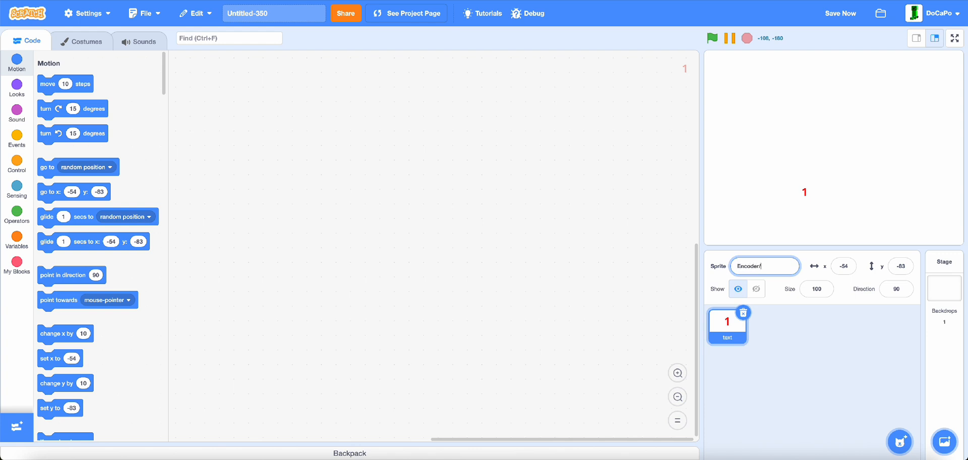
text(Decoder)
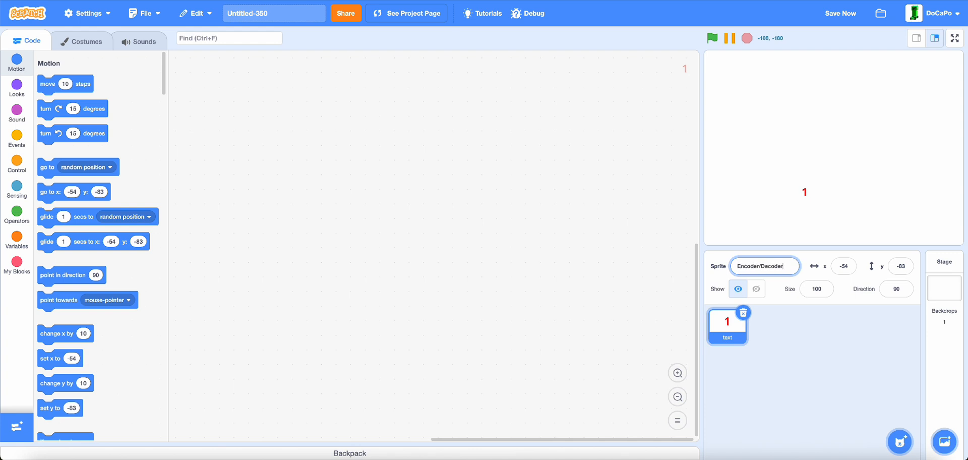
click(17, 141)
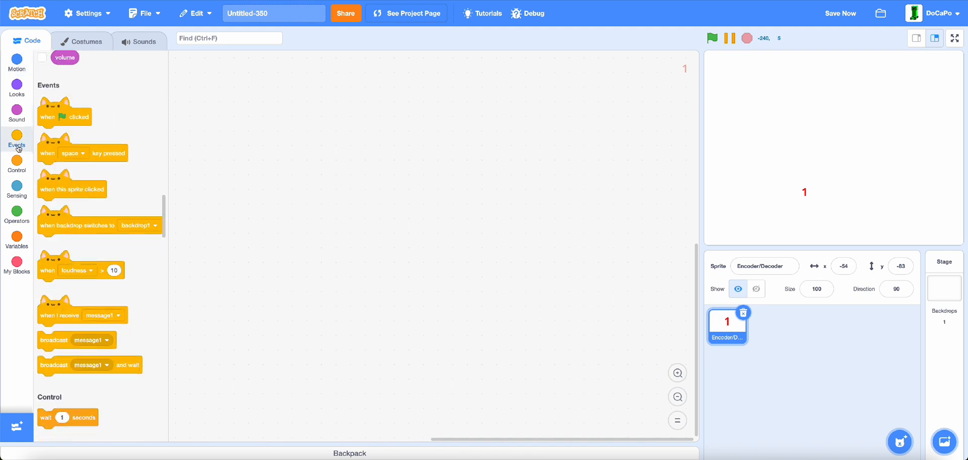
Start a green-flag script that hides the sprite and forever asks for input.
drag(64, 116, 211, 81)
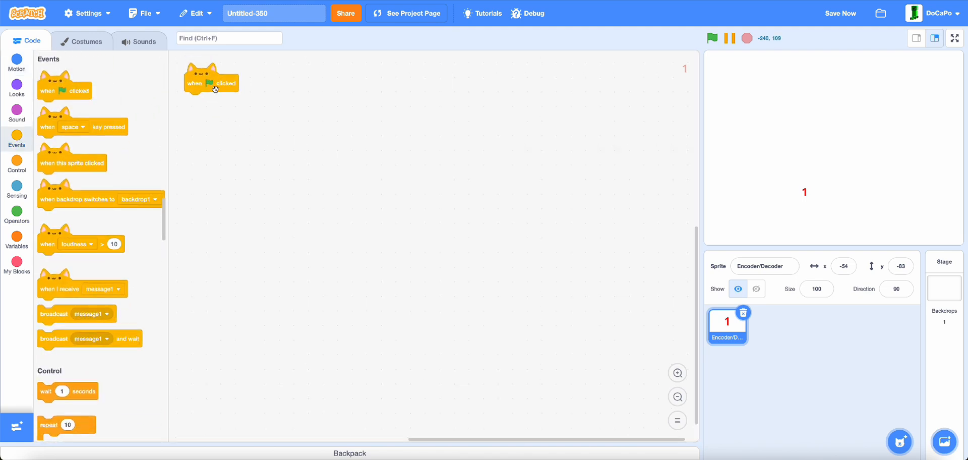
click(17, 86)
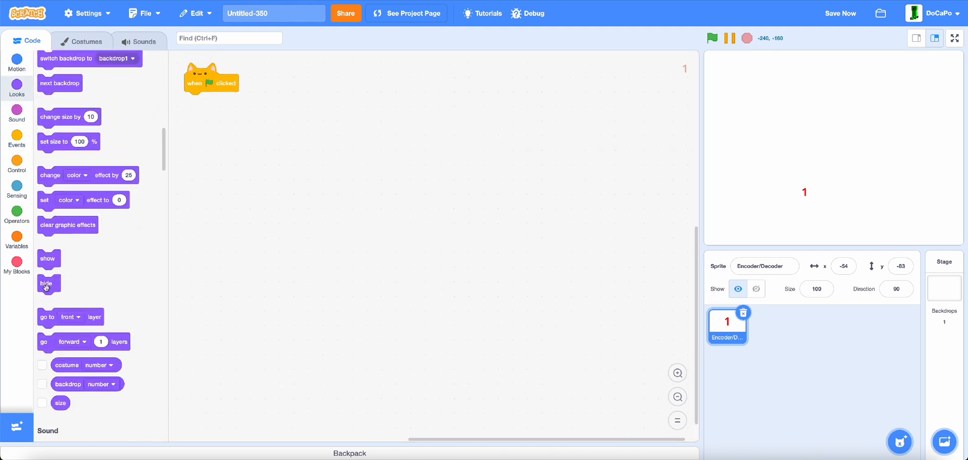
drag(47, 284, 192, 106)
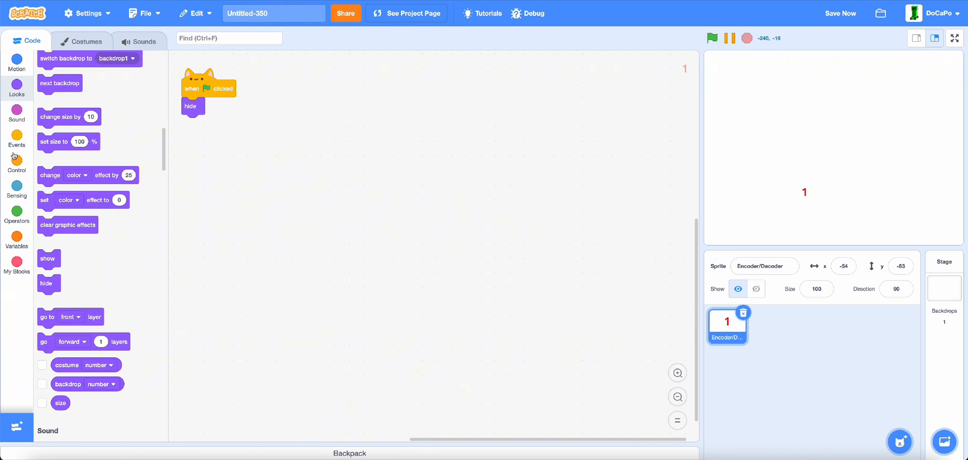
click(17, 163)
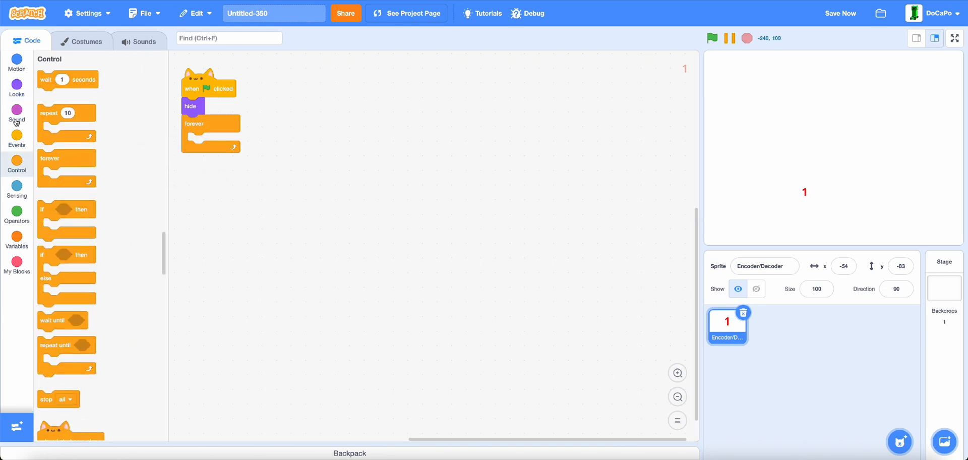
click(17, 189)
text(Type)
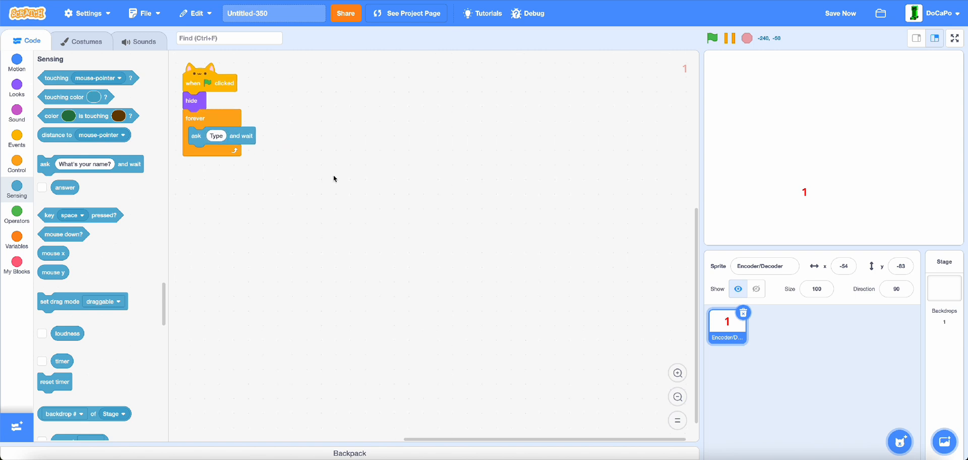
Create a Sentence variable and store each answer in it inside the loop.
click(16, 239)
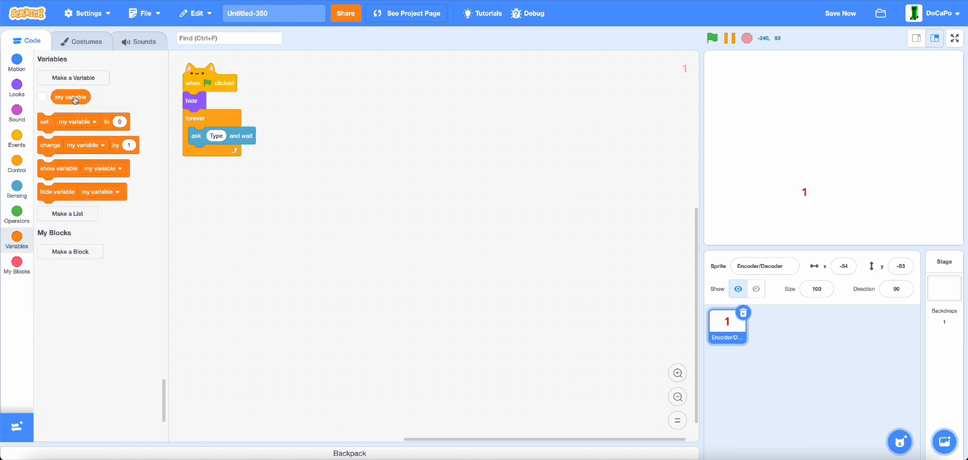
click(72, 77)
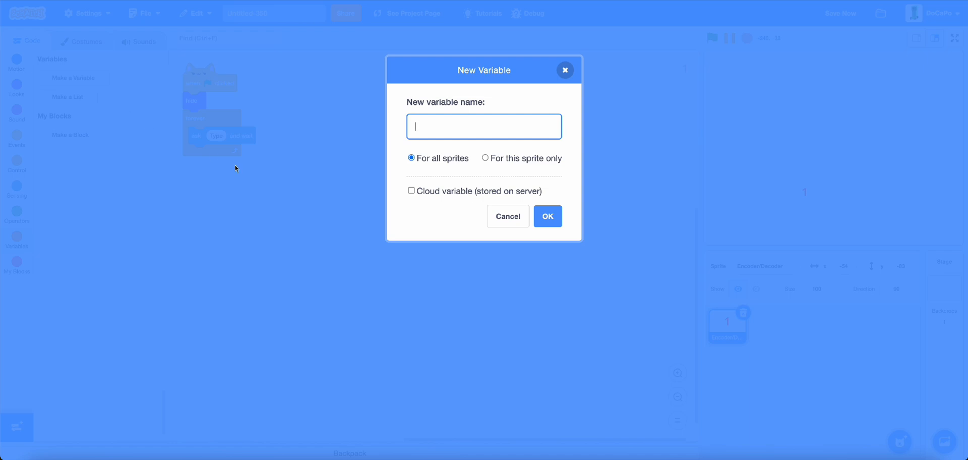
text(Se)
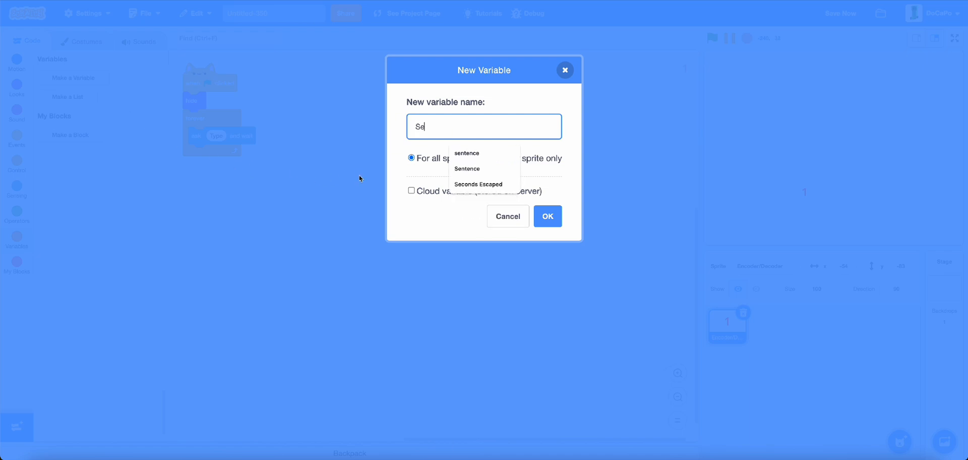
click(547, 216)
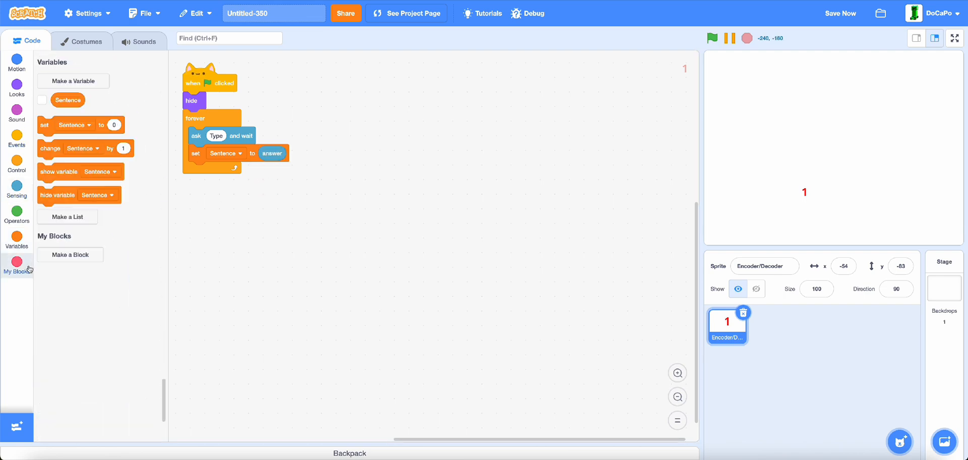
Define a custom Encode block set to run without screen refresh.
click(70, 255)
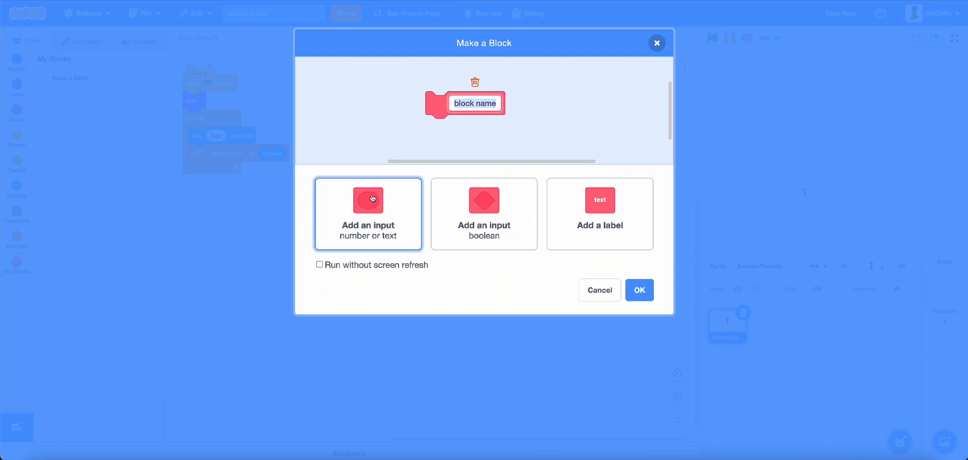
text(End)
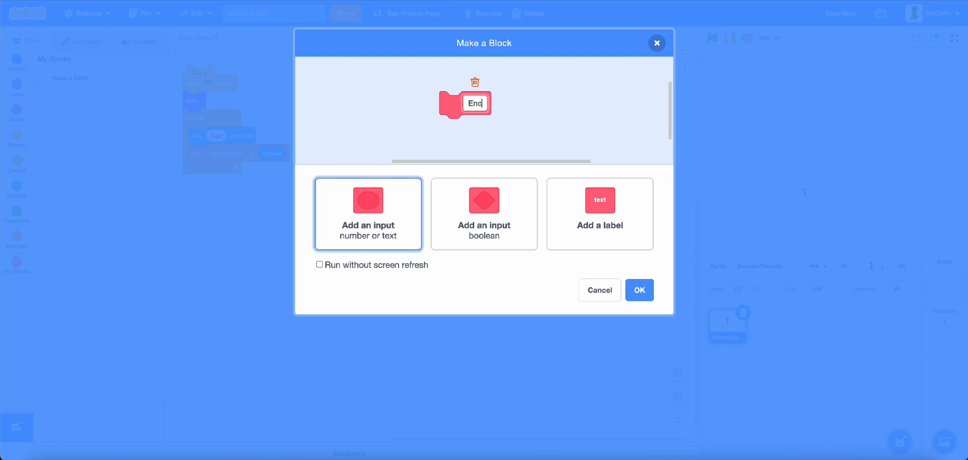
click(319, 264)
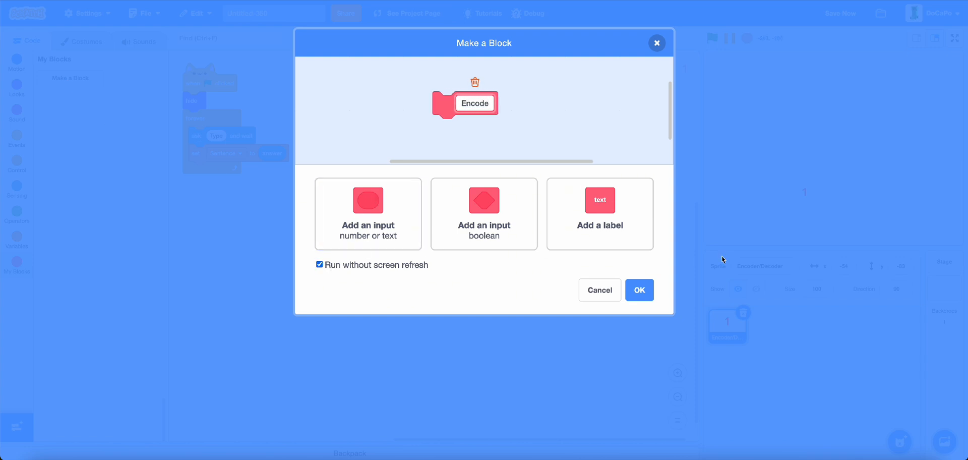
click(639, 290)
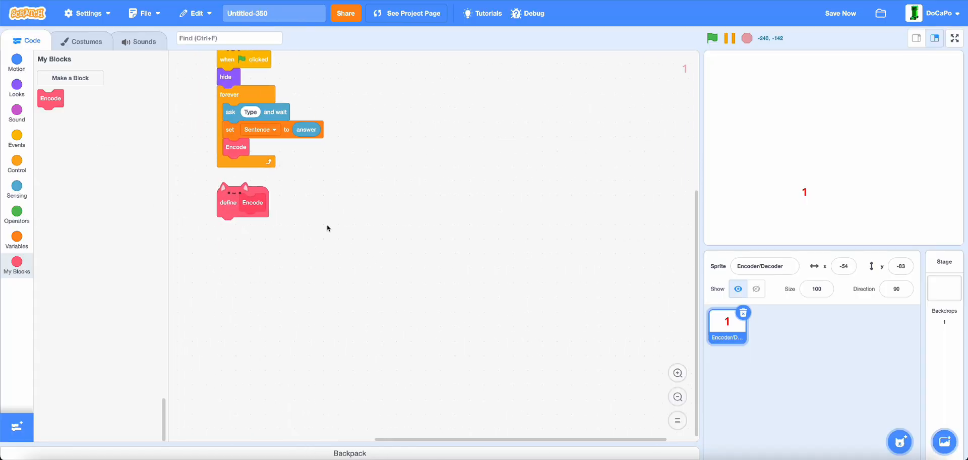
Create a cloud variable named Encoded.
click(16, 240)
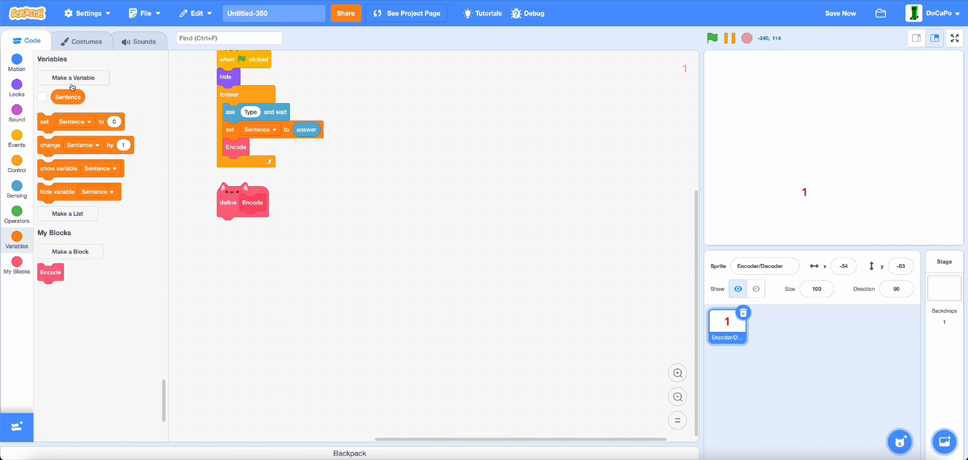
click(72, 77)
text(Encoded)
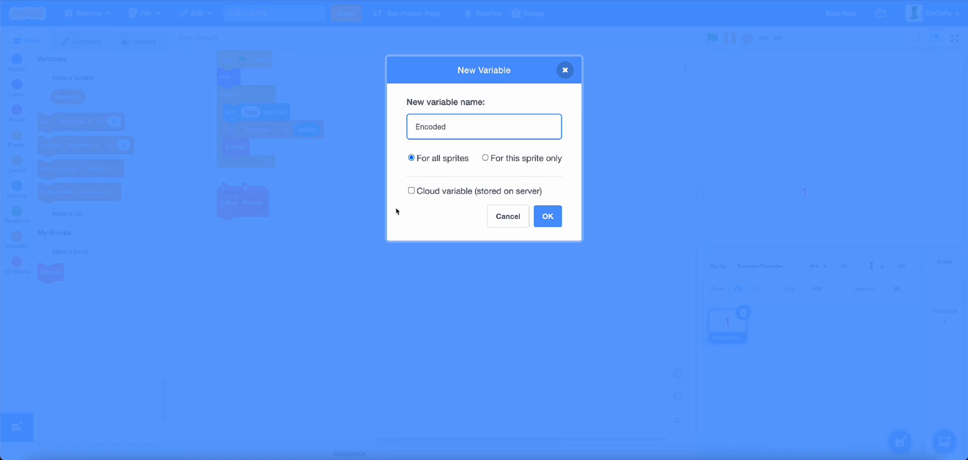
click(410, 191)
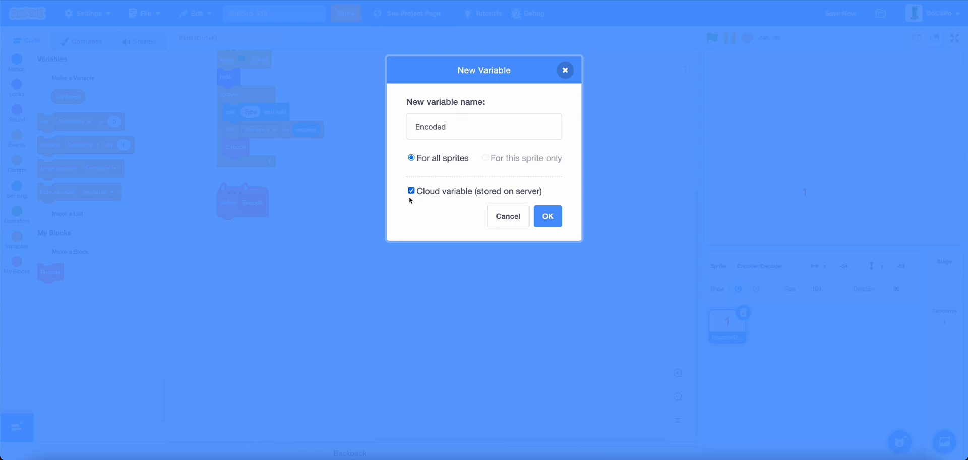
click(547, 216)
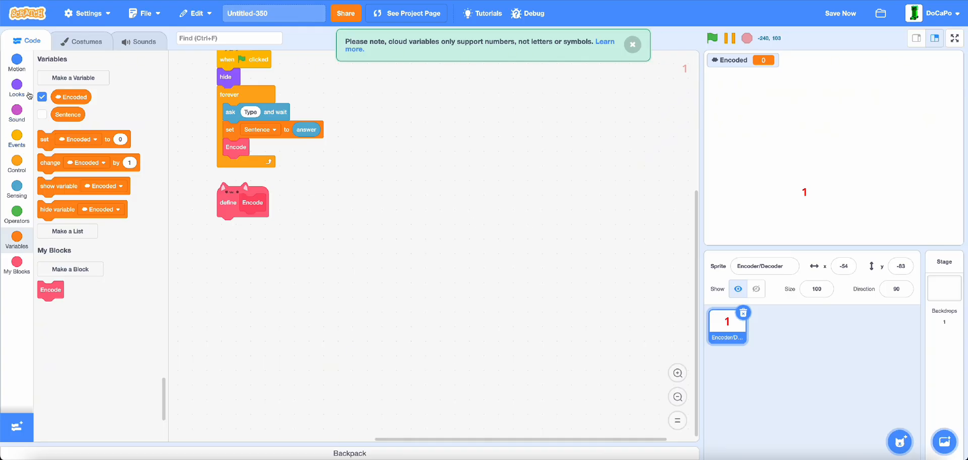
mouse_move(354, 92)
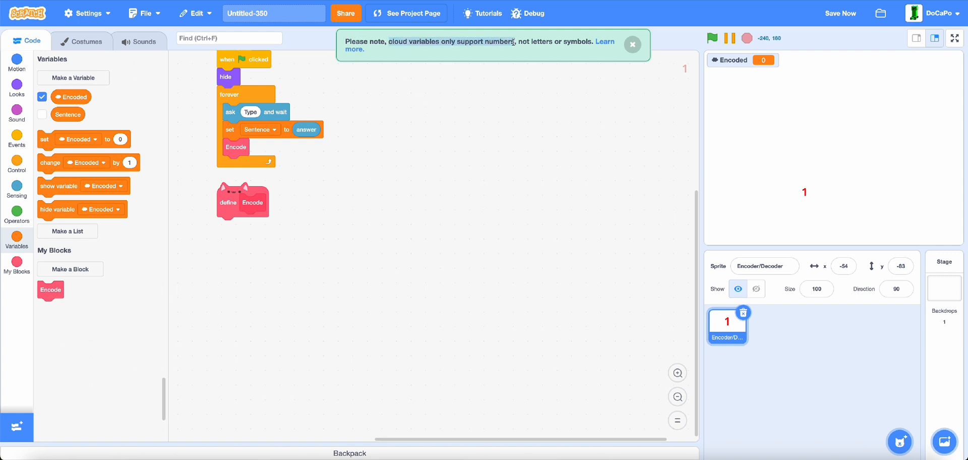
Begin the Encode definition by setting Encoded to an empty value.
click(632, 44)
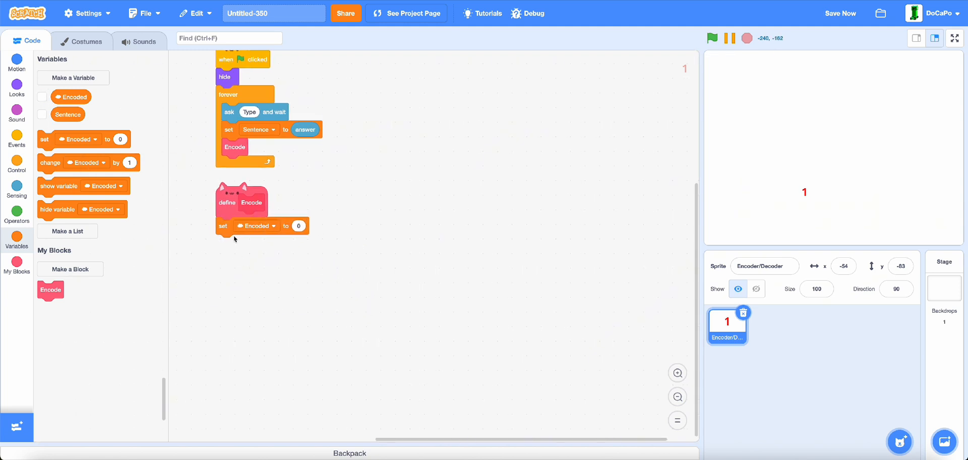
click(298, 226)
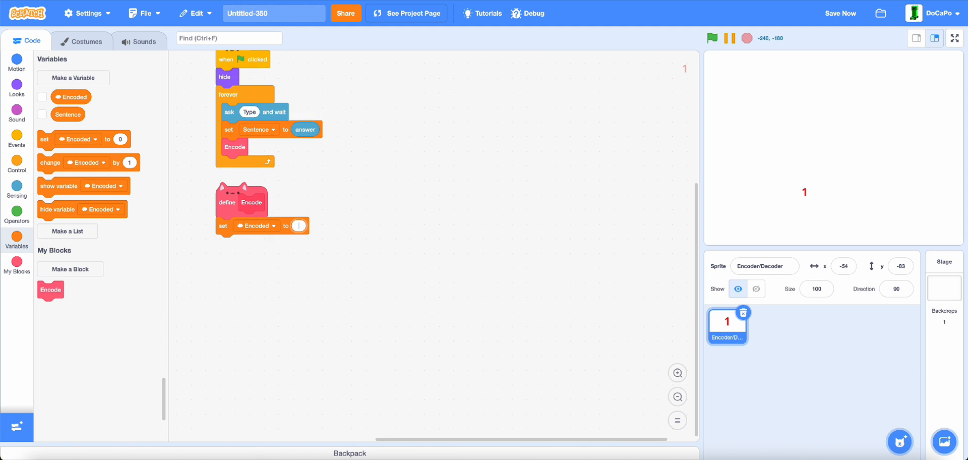
click(296, 225)
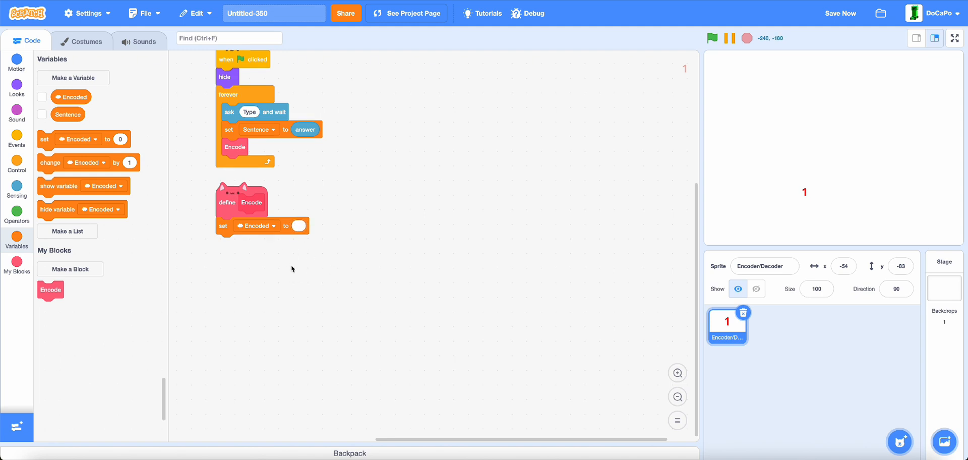
Create a cycle variable and set it to 1 after clearing Encoded in Encode.
click(73, 77)
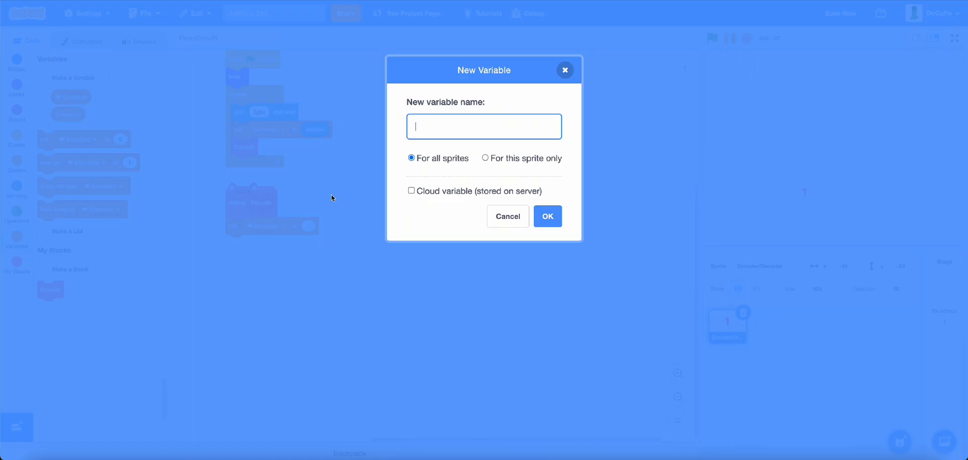
text(cy)
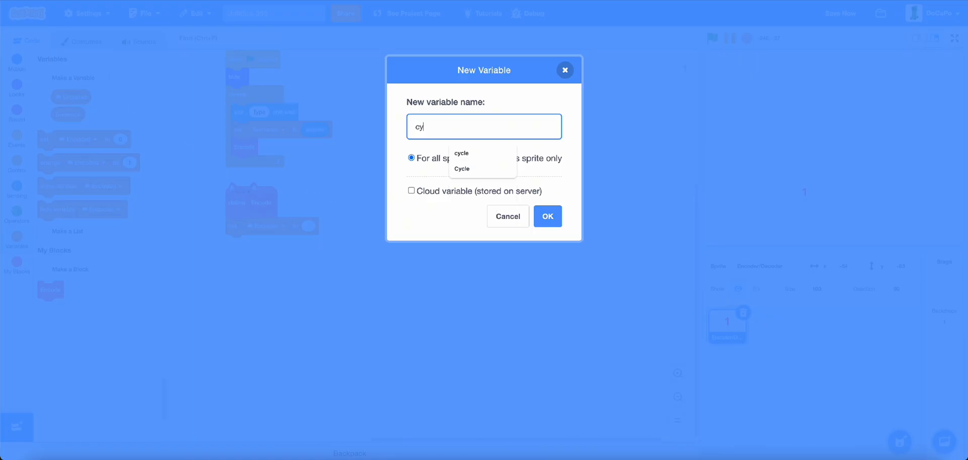
click(547, 216)
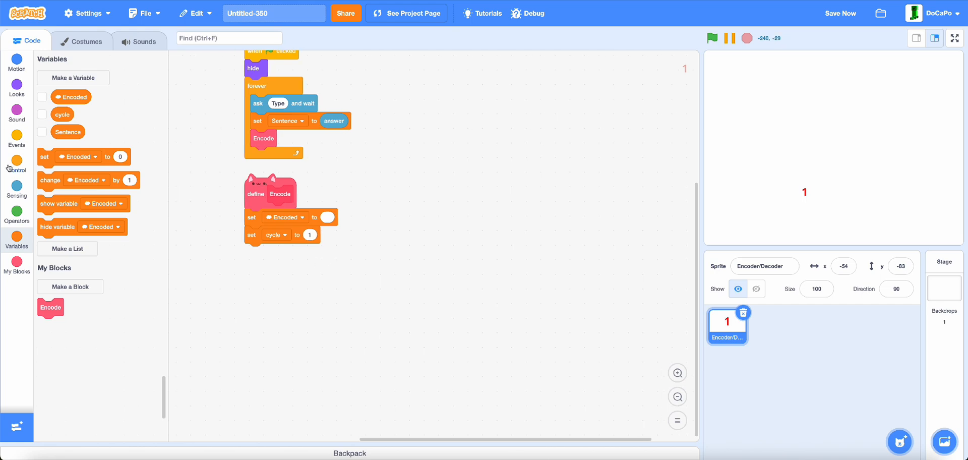
Loop over Sentence's letters joining each costume number onto Encoded, increment cycle, and append a trailing 0.
click(16, 163)
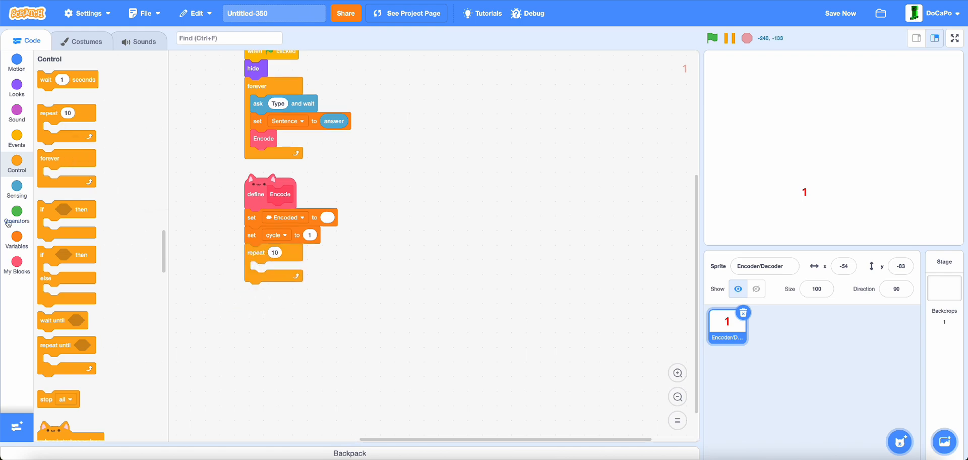
click(17, 212)
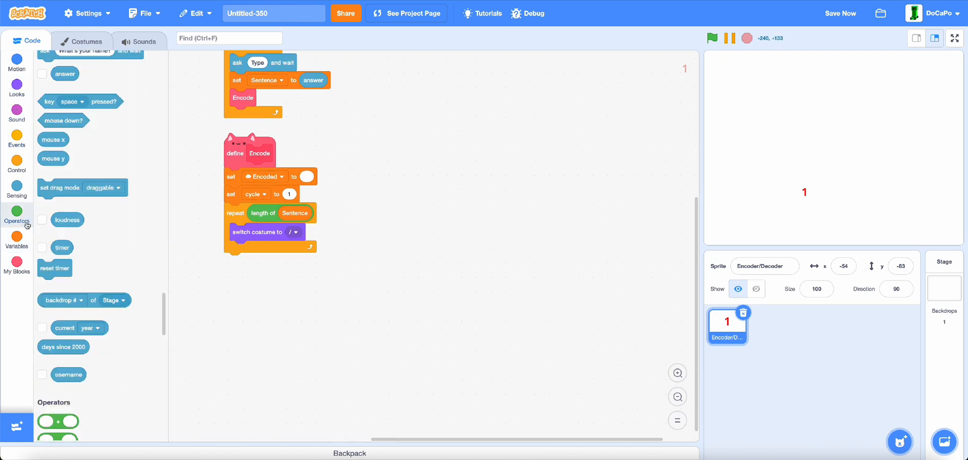
click(17, 214)
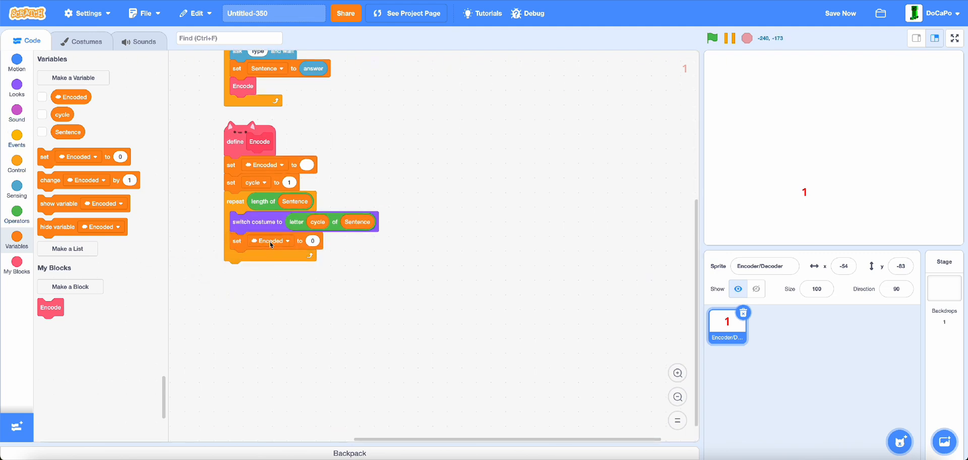
click(17, 215)
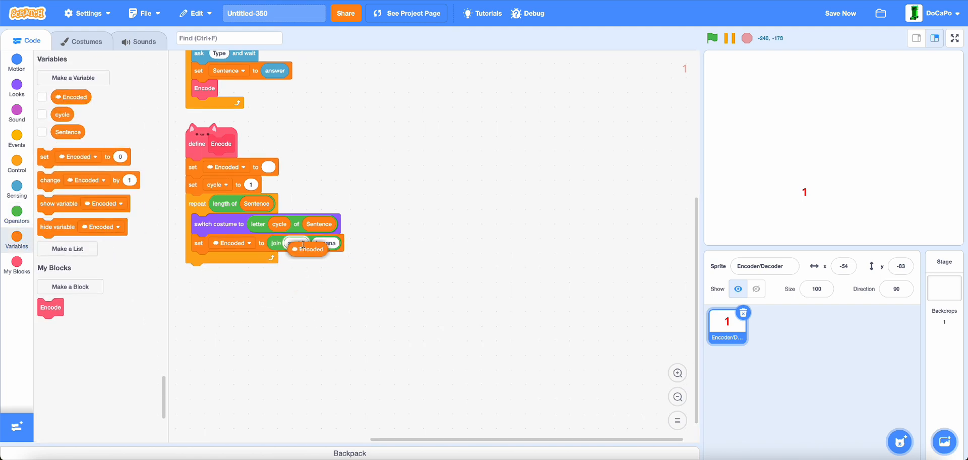
click(16, 212)
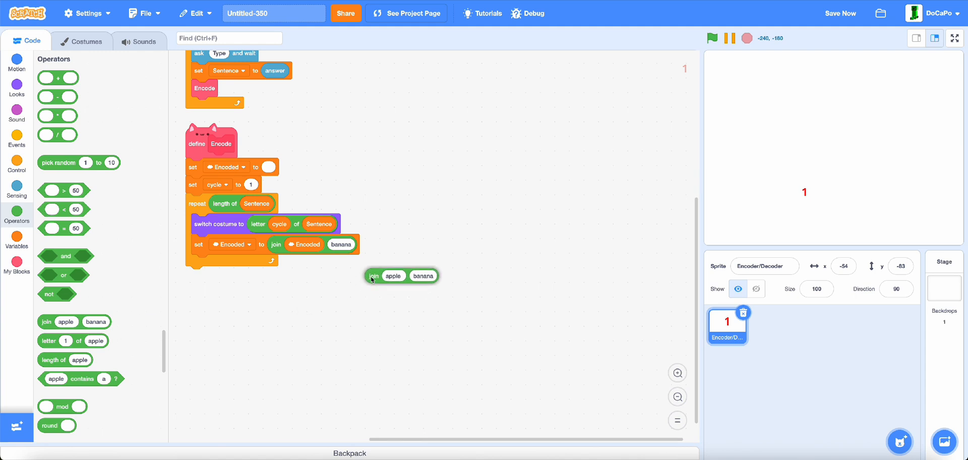
drag(402, 276, 355, 263)
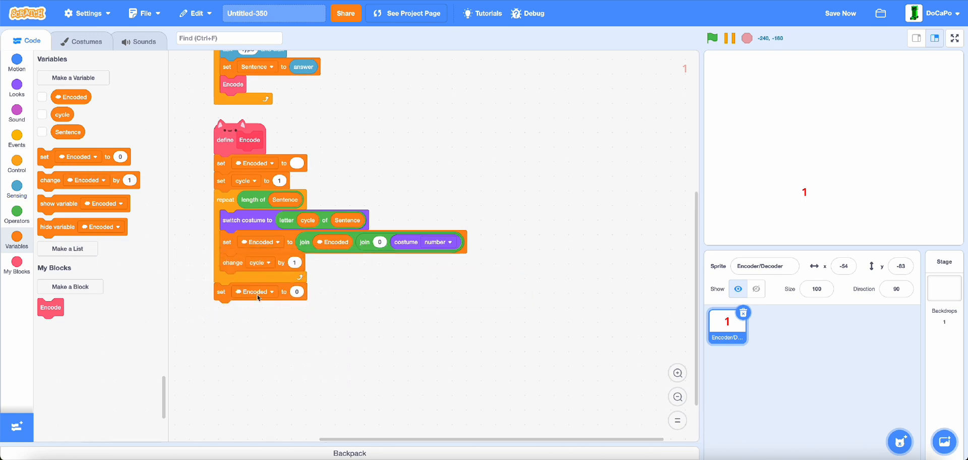
click(17, 214)
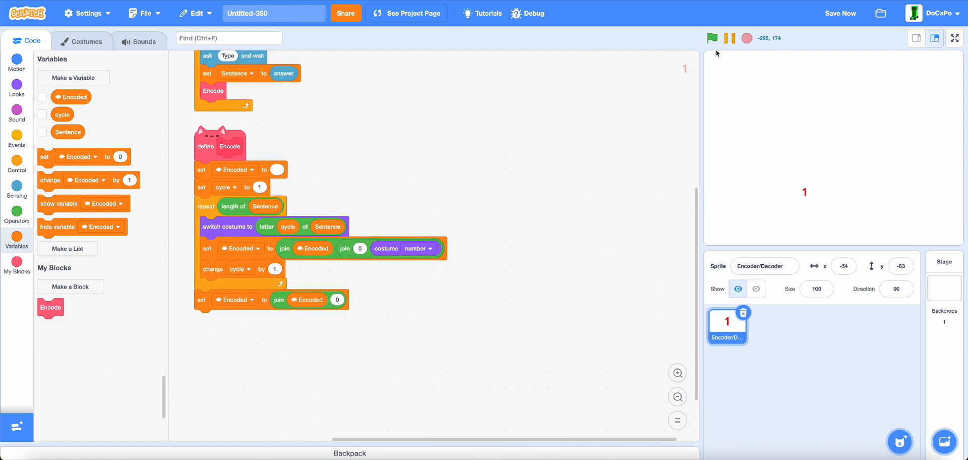
click(712, 38)
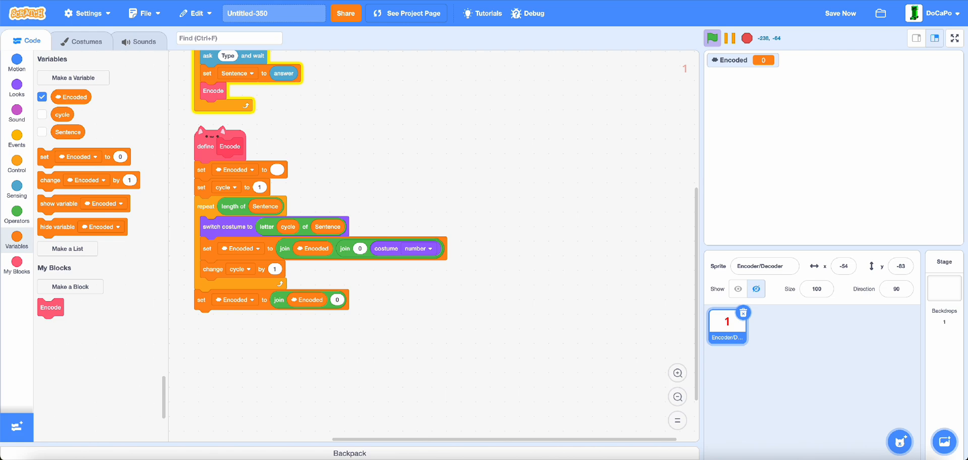
click(712, 38)
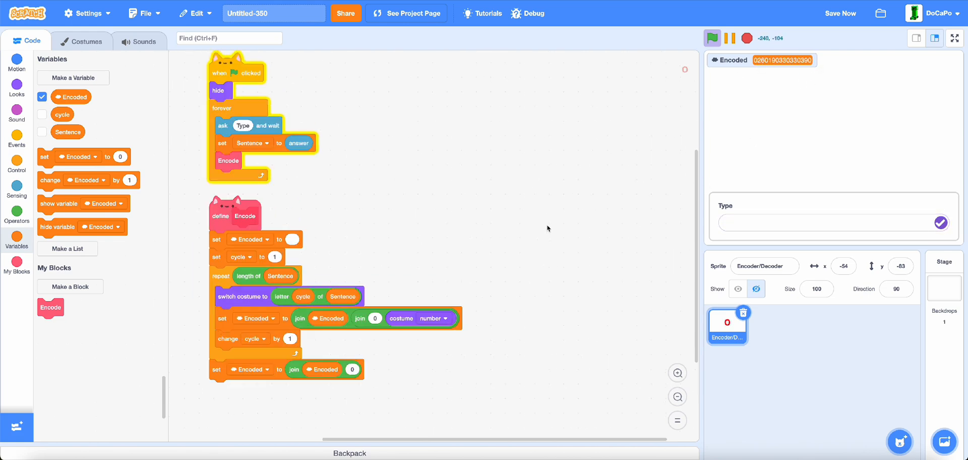
Check the encoded digits against the numbered costumes, viewing costume 3.
click(81, 41)
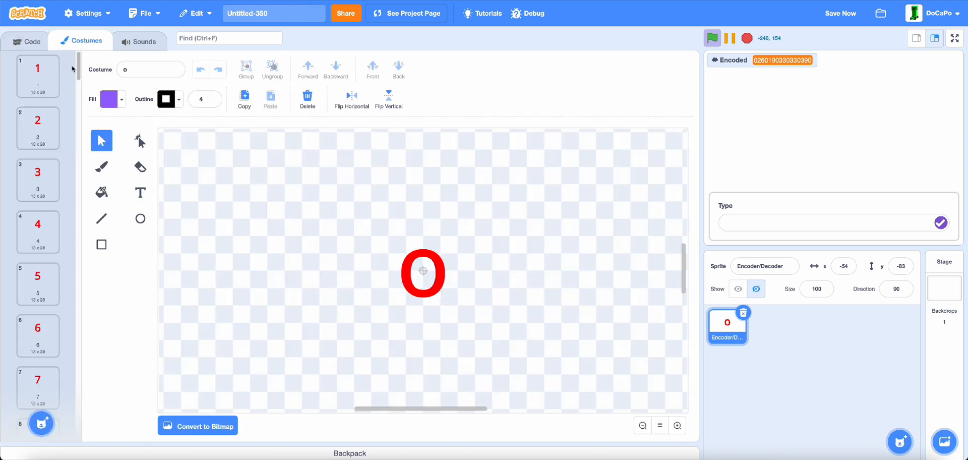
scroll(down, 3)
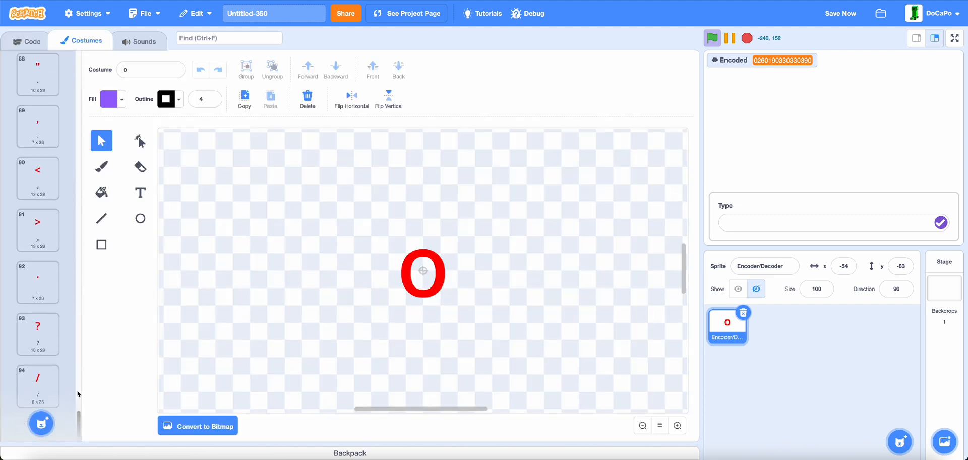
click(37, 179)
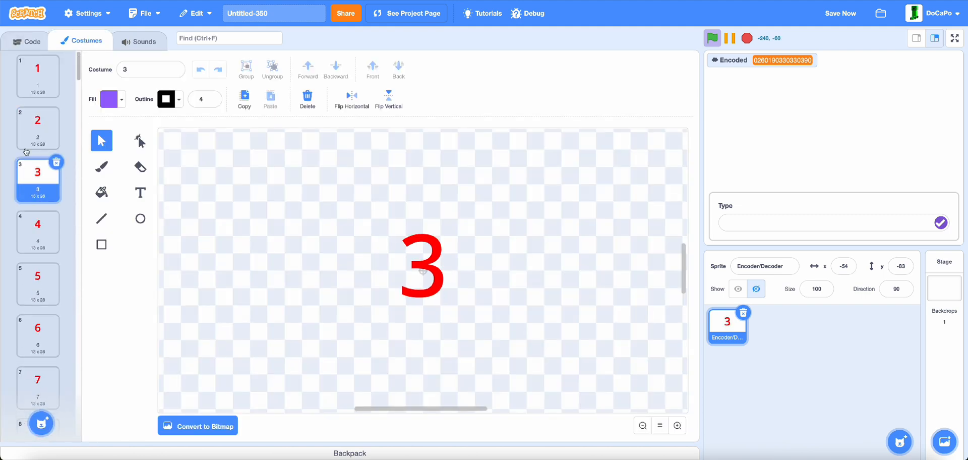
click(29, 41)
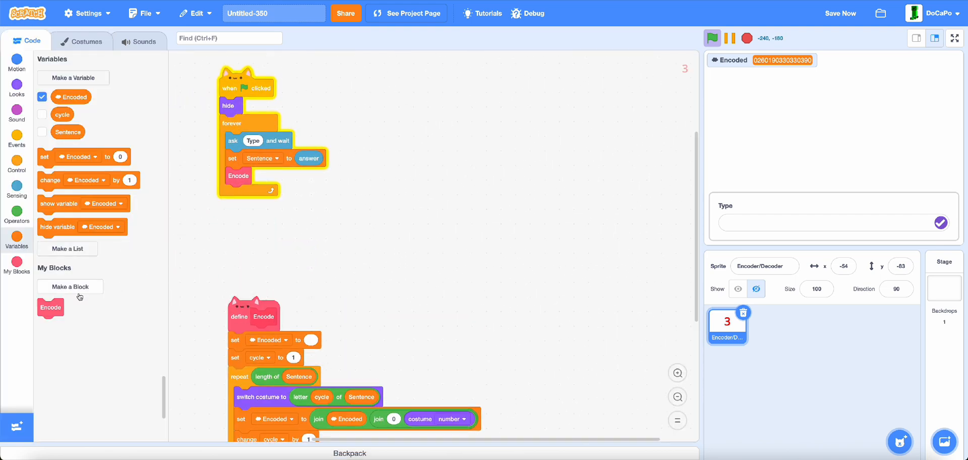
Create a custom block named Decoded set to run without screen refresh.
click(69, 286)
text(Decoded)
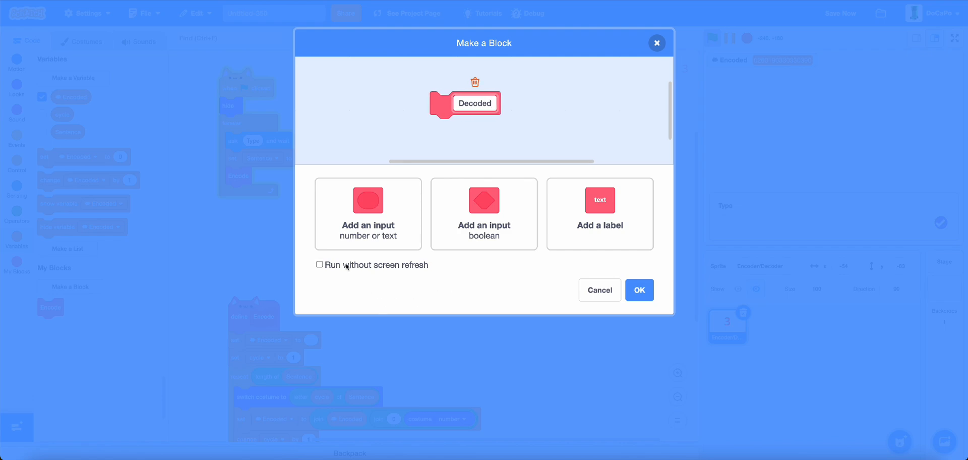
click(639, 289)
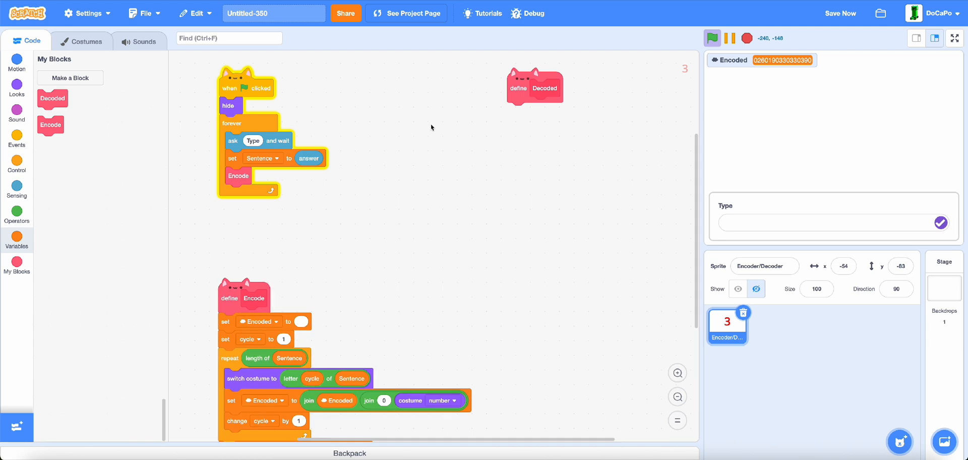
Broadcast a new 'Decode' message from the green-flag script and add a when-I-receive Decode script running Decoded forever.
click(16, 162)
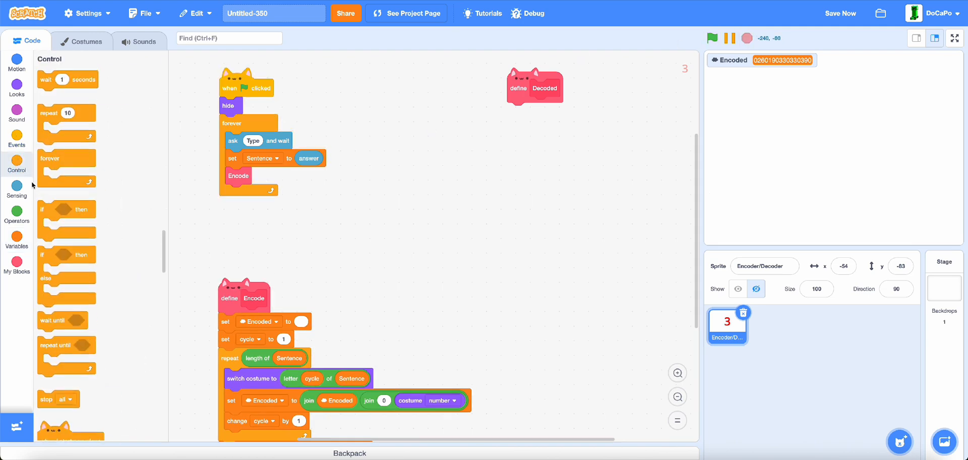
click(17, 139)
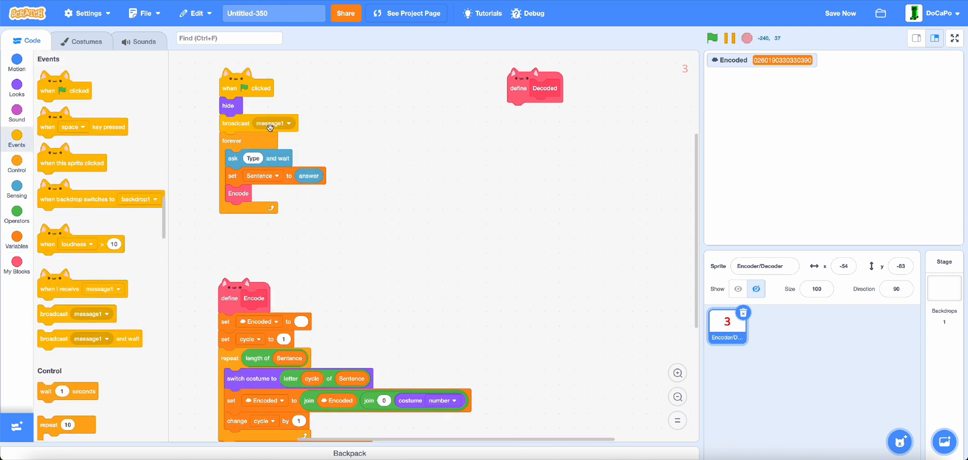
click(289, 123)
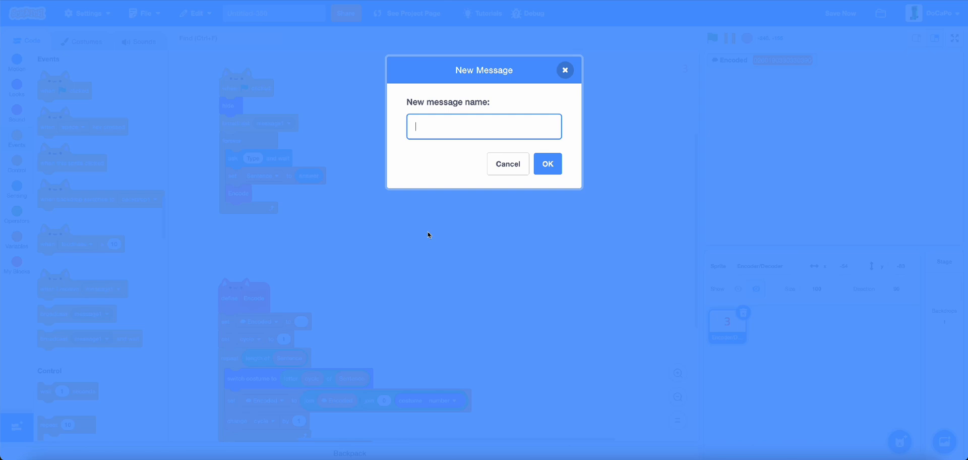
text(Deco)
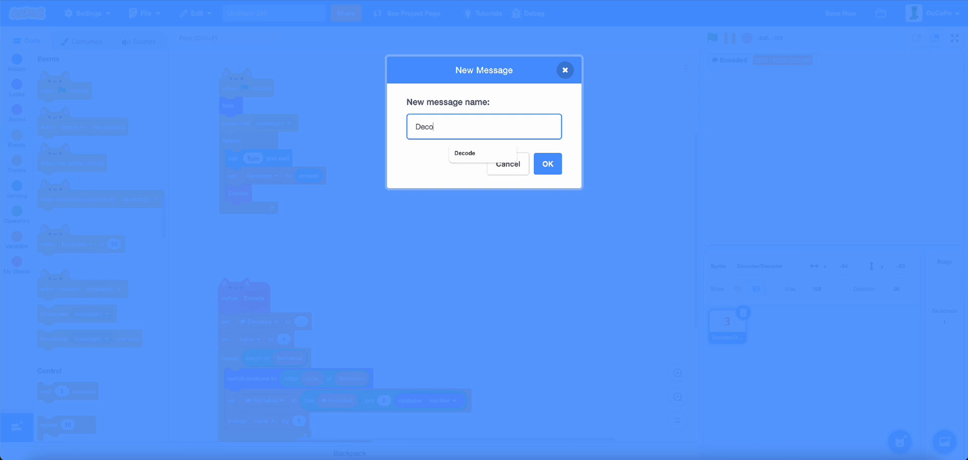
click(548, 163)
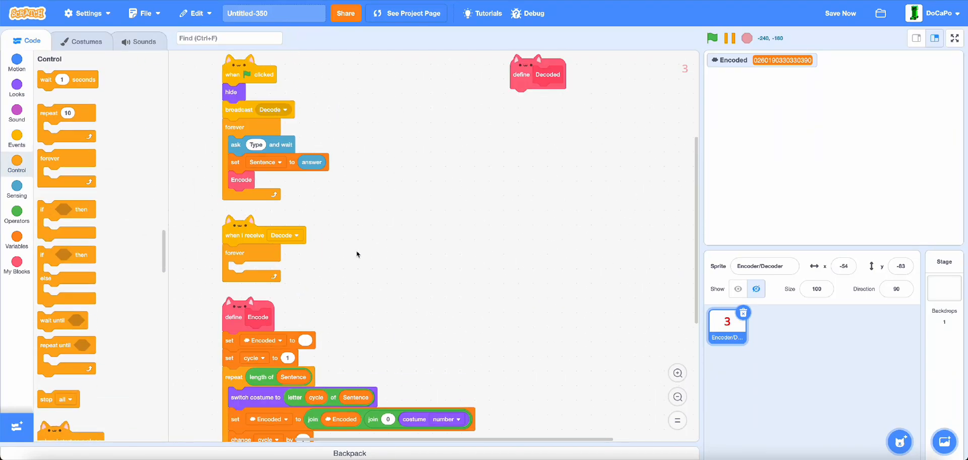
click(16, 265)
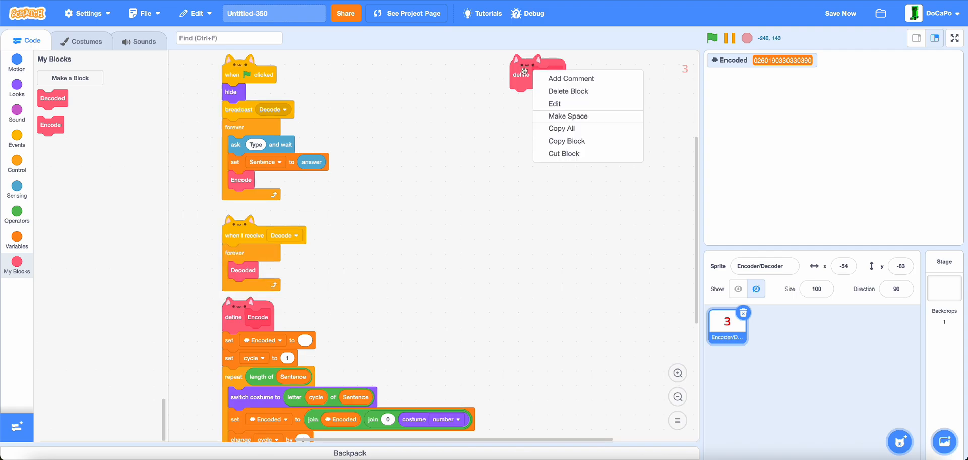
Rename the custom block to Decode and start its definition with set cycle to 1.
click(554, 104)
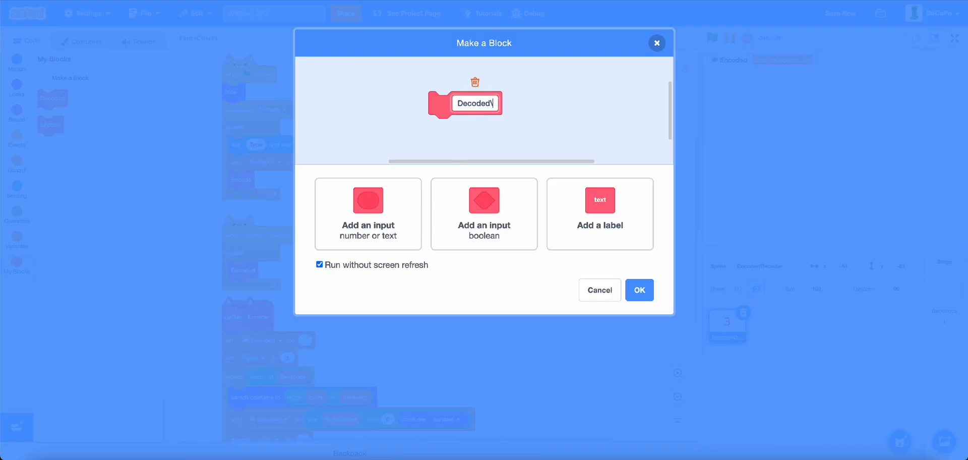
click(639, 290)
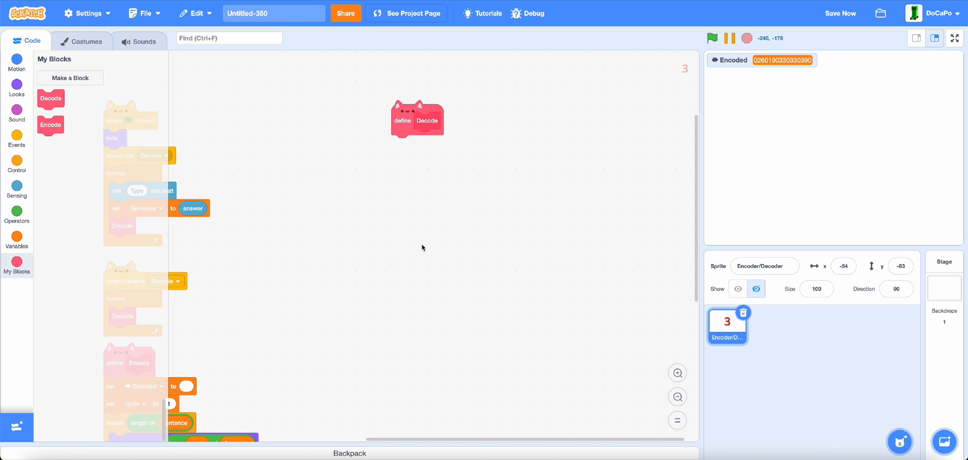
click(17, 241)
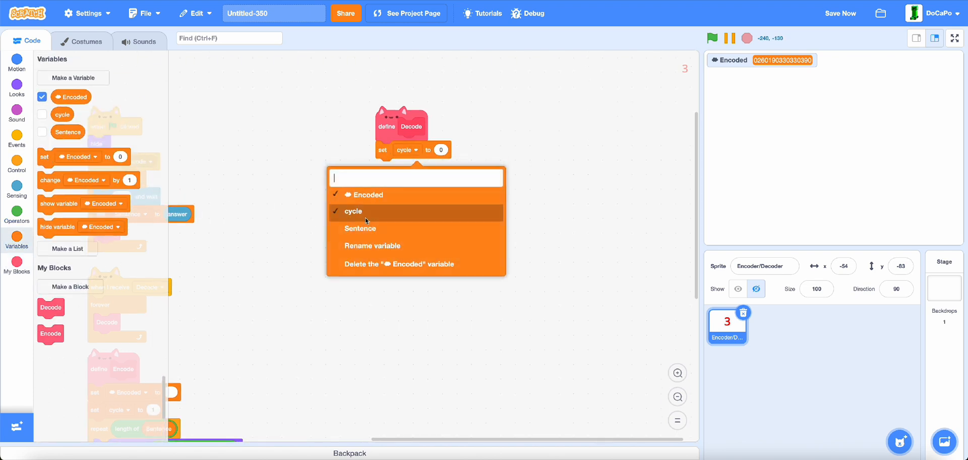
click(353, 210)
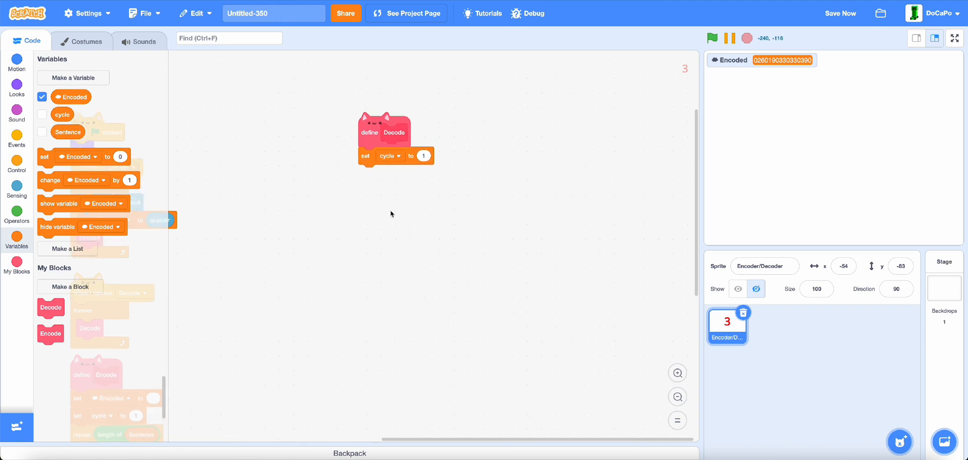
Create a new variable named DecodedCharacterValue.
click(73, 77)
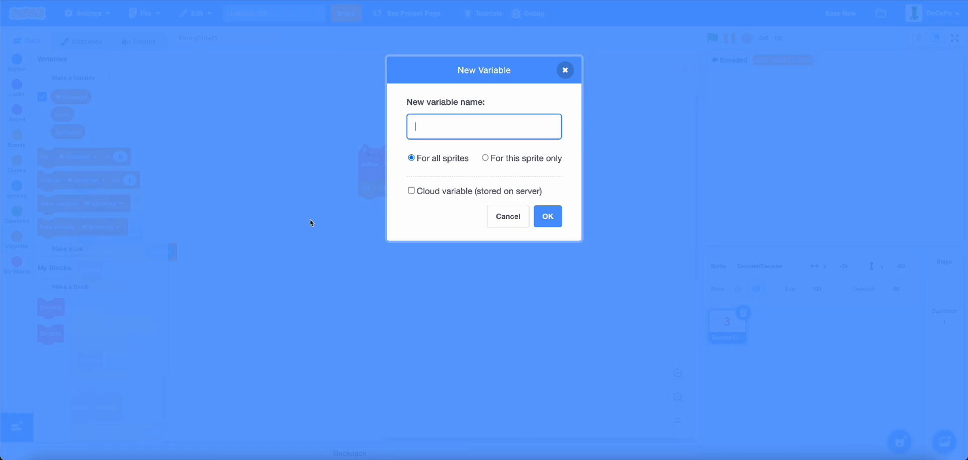
text(De)
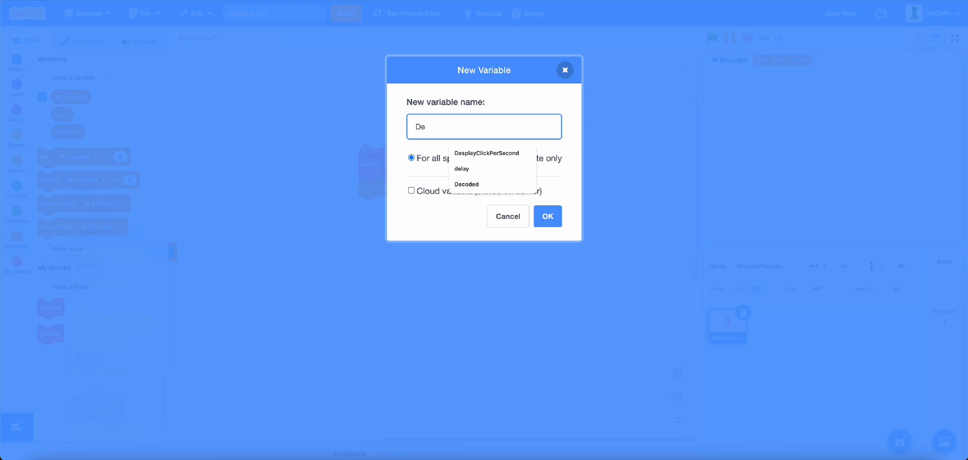
click(466, 184)
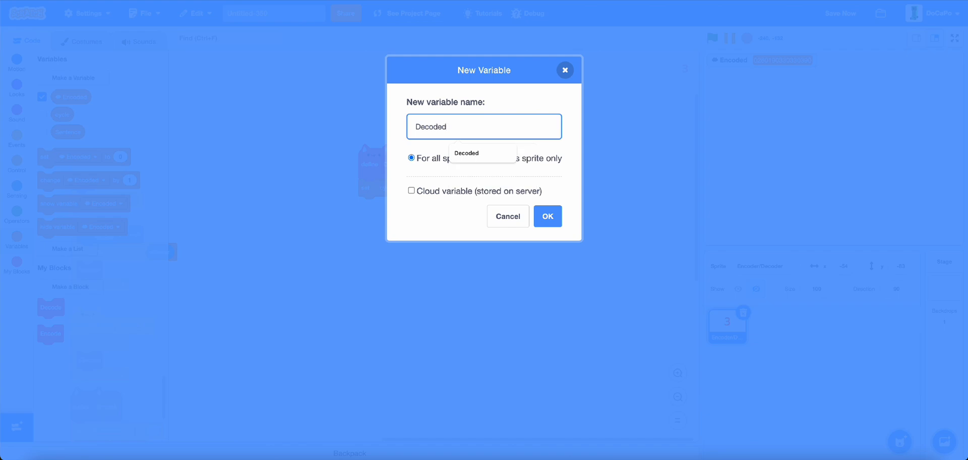
text(Character)
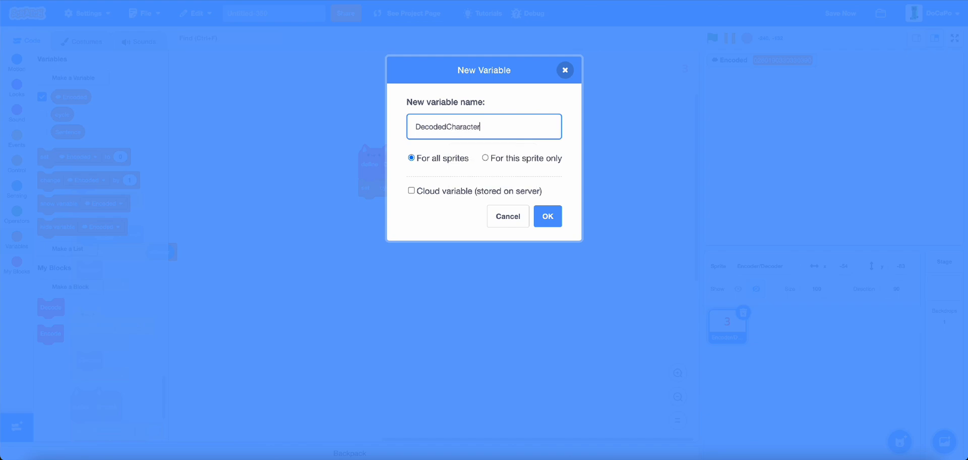
text(Value)
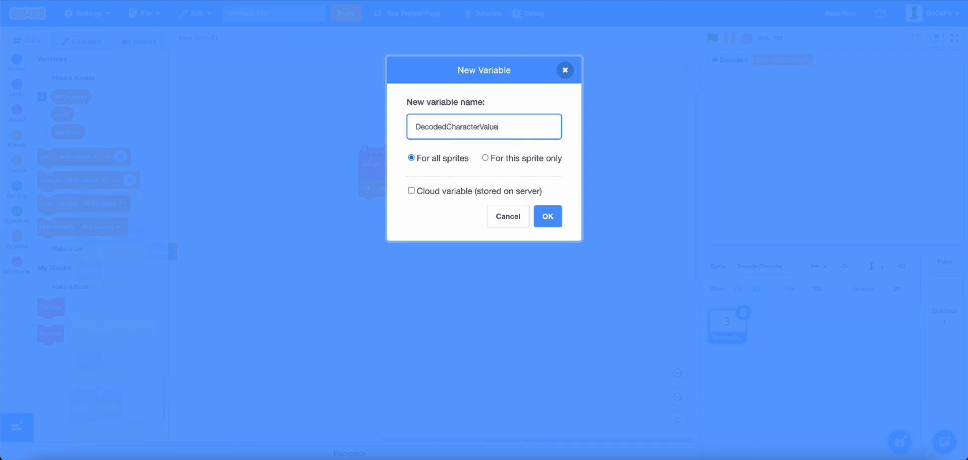
click(548, 215)
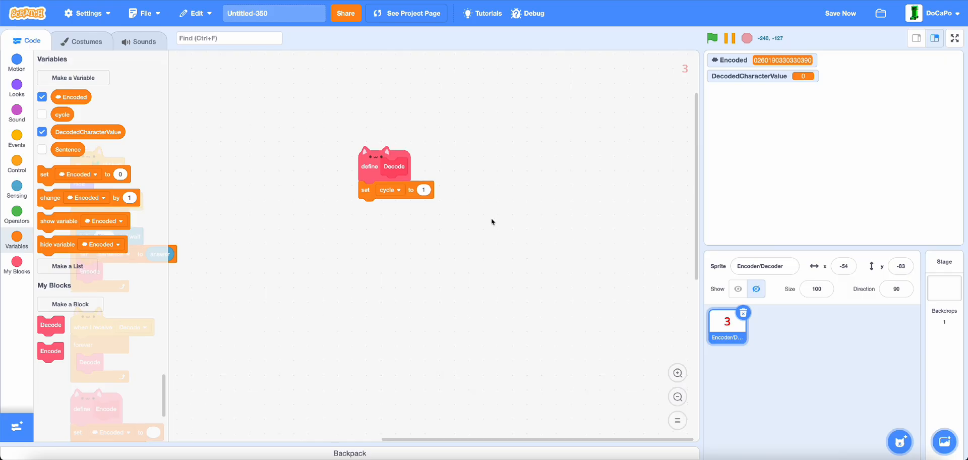
Add a set DecodedCharacterValue step after set cycle to 1 in the Decode definition.
click(398, 208)
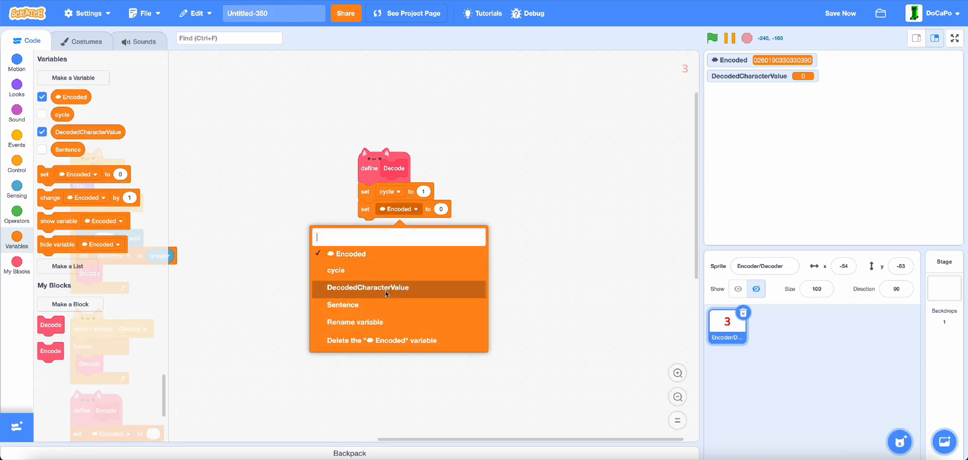
click(367, 287)
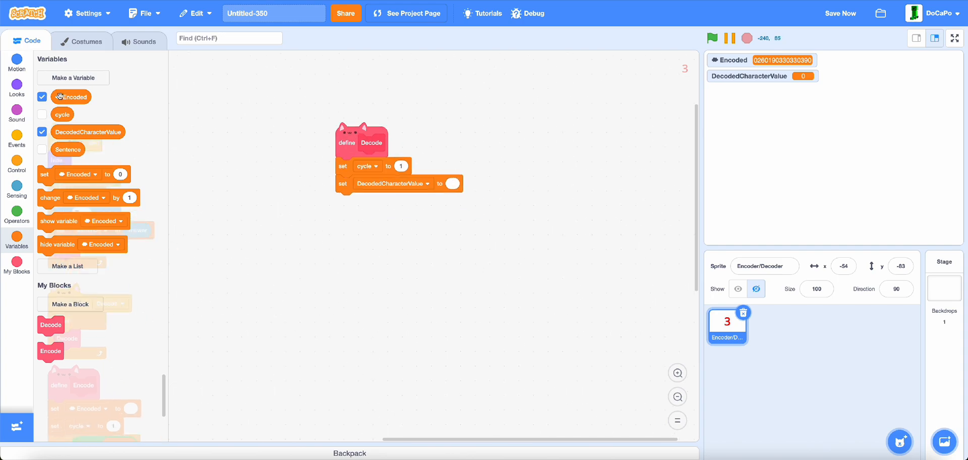
text(Dec)
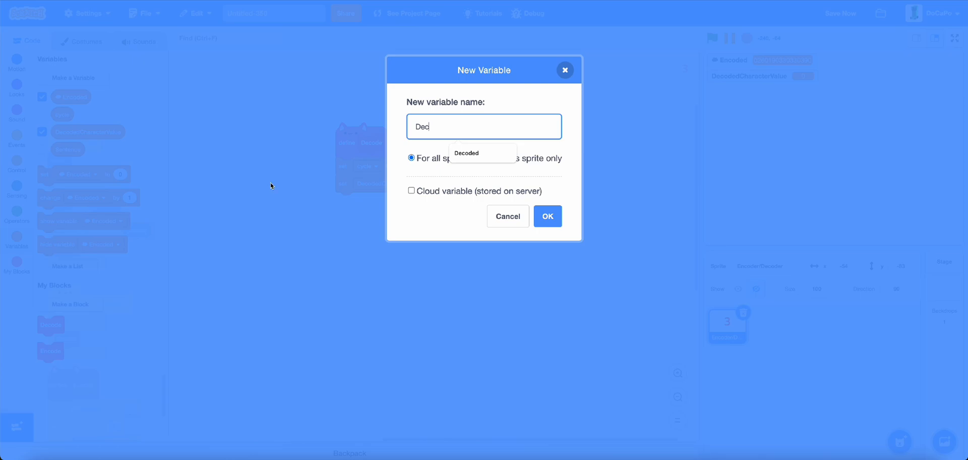
Create the Decoded variable, clear it, and loop over Encoded's length with an if checking letter cycle of Encoded = 0.
click(547, 216)
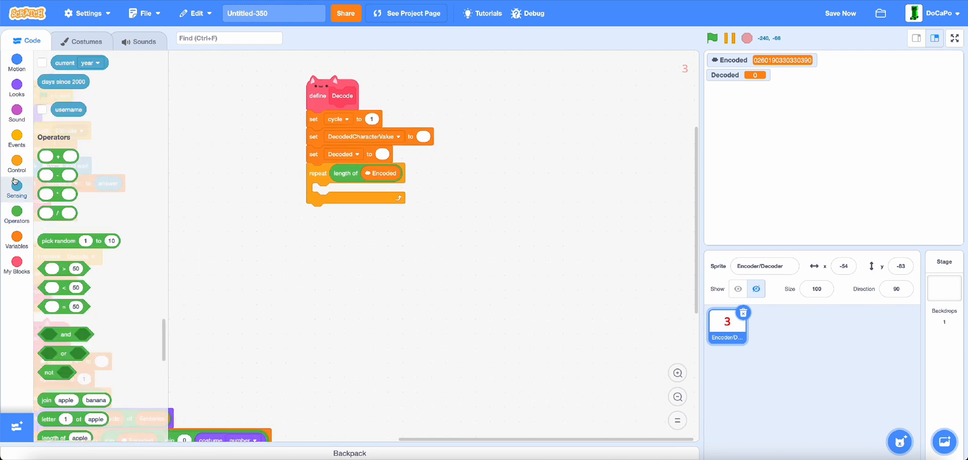
click(17, 163)
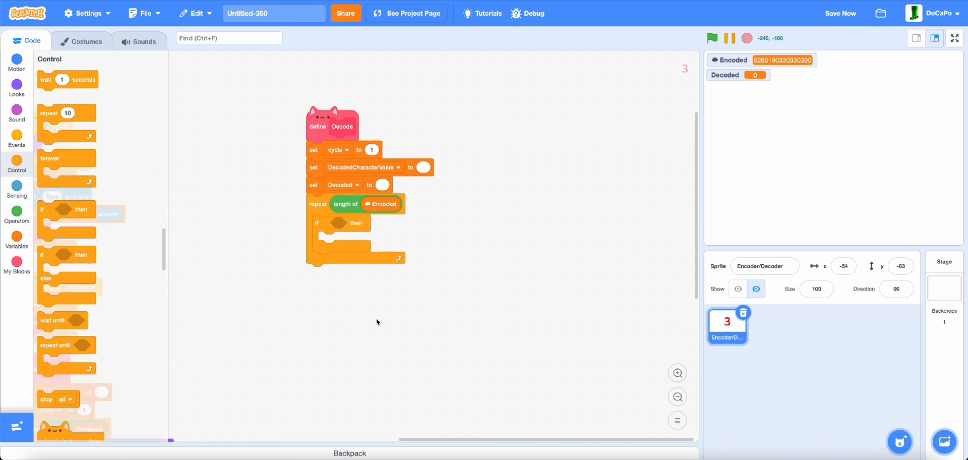
click(17, 213)
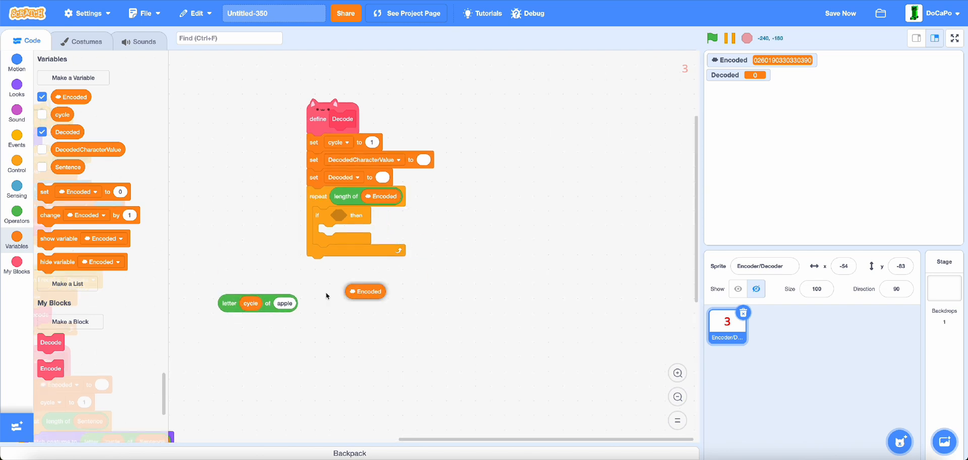
click(16, 213)
text(0)
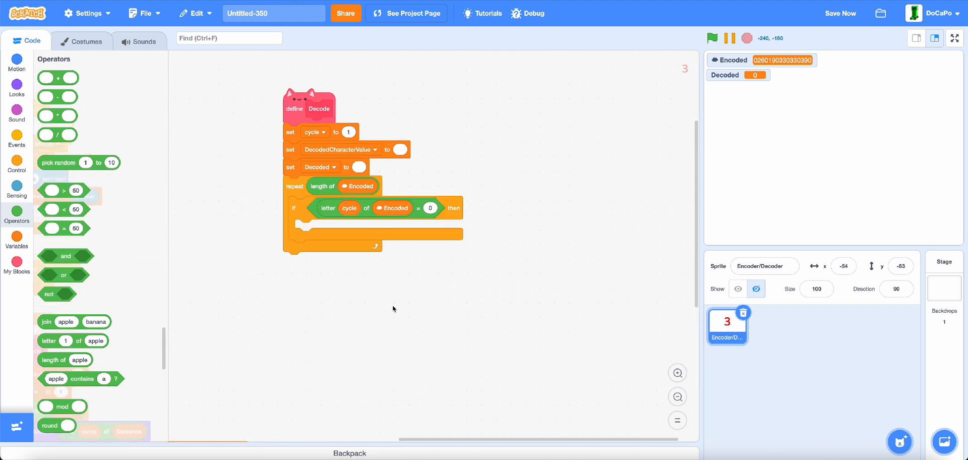
Inside that if, change cycle by 1 and set DecodedCharacterValue to the next letter.
click(16, 241)
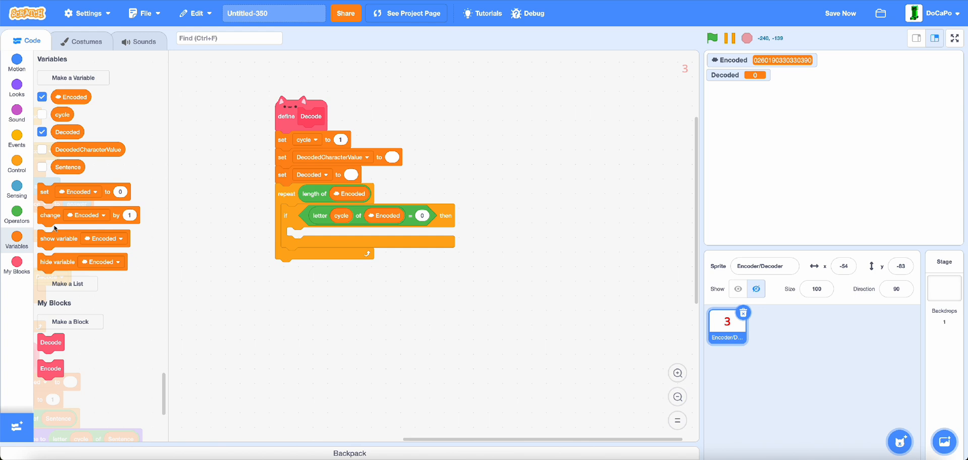
click(335, 235)
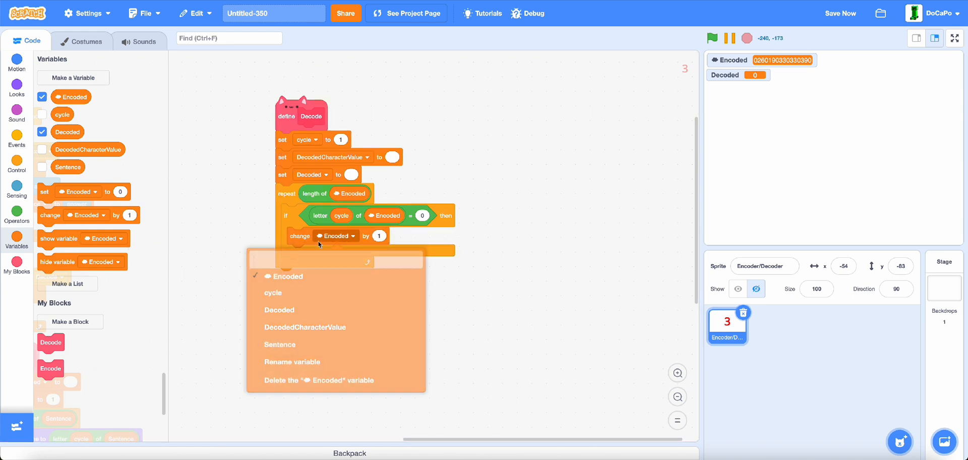
click(272, 292)
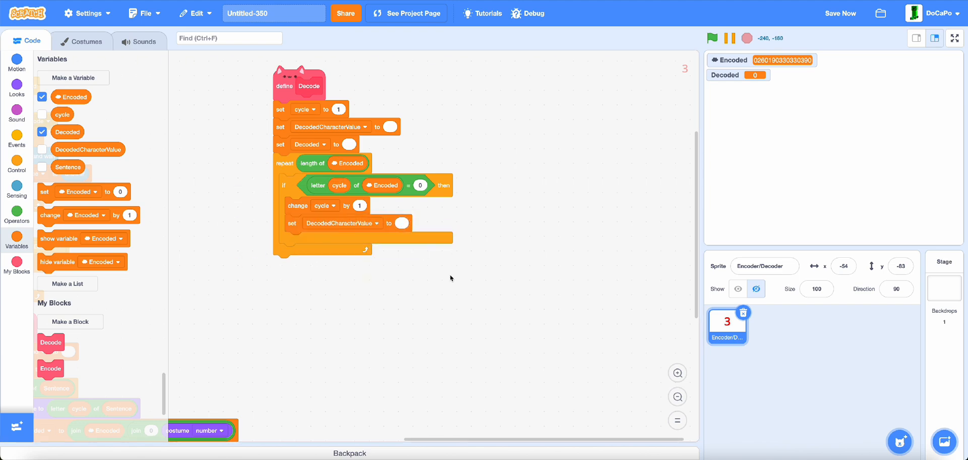
click(16, 167)
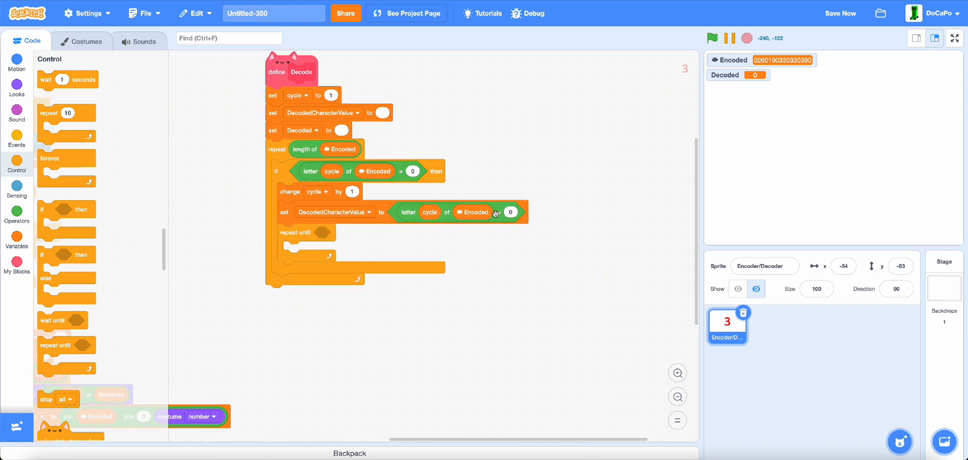
Add a repeat until letter cycle of Encoded = 0 loop joining each letter onto DecodedCharacterValue and advancing cycle.
drag(476, 212, 482, 243)
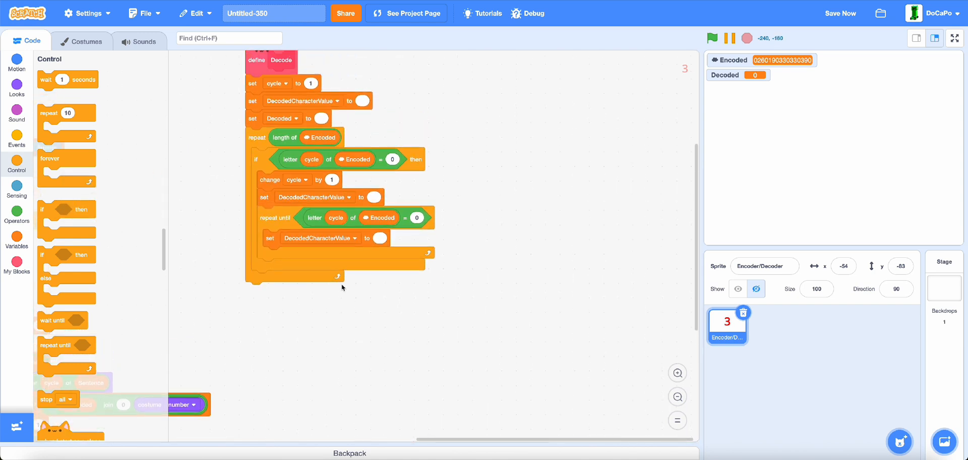
click(17, 213)
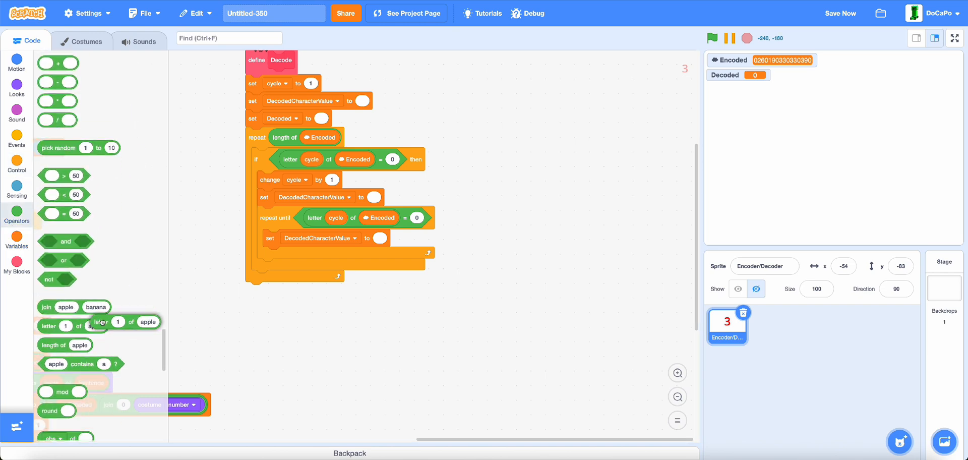
drag(58, 306, 350, 304)
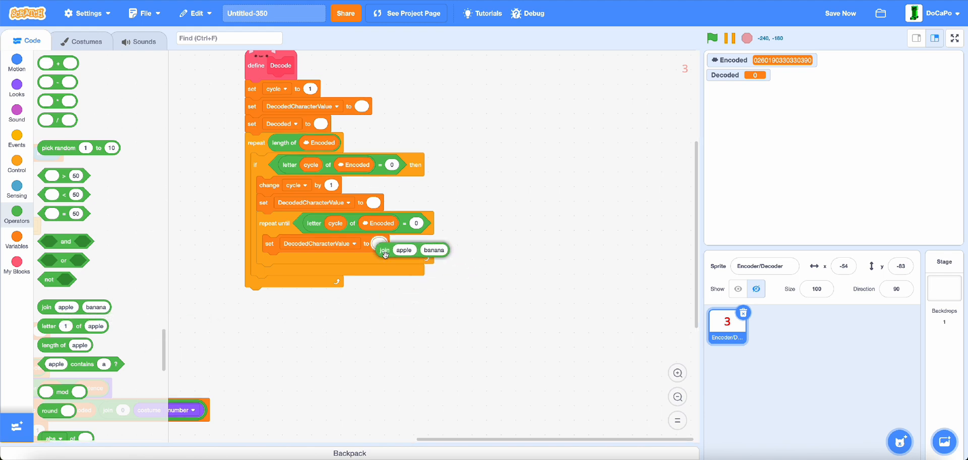
click(17, 241)
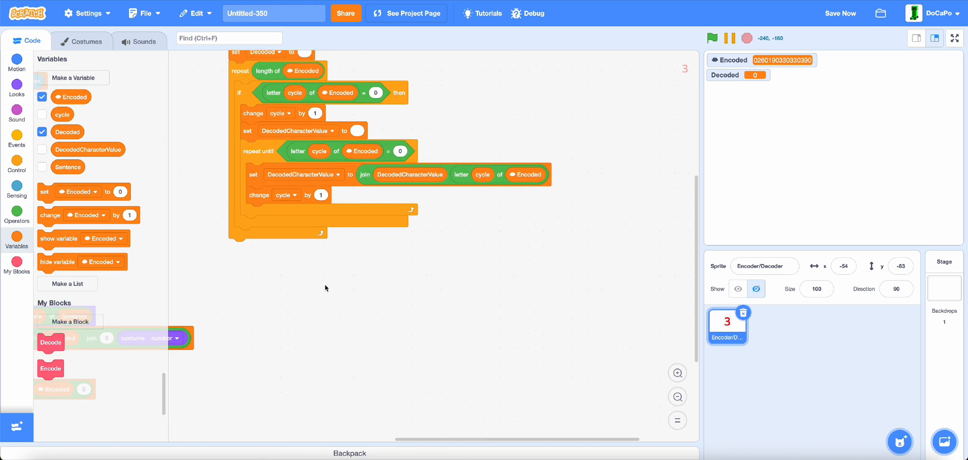
Add an if check inside the loop with a stop-this-script step for an empty letter.
click(17, 165)
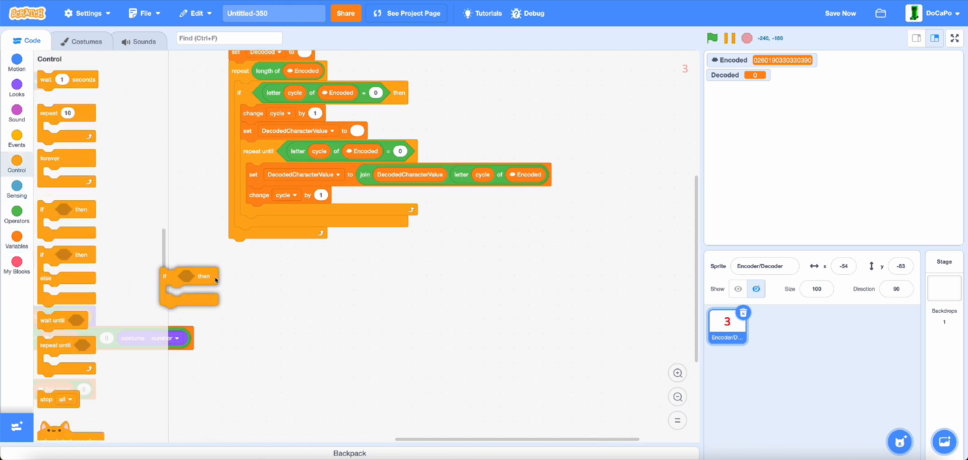
click(16, 216)
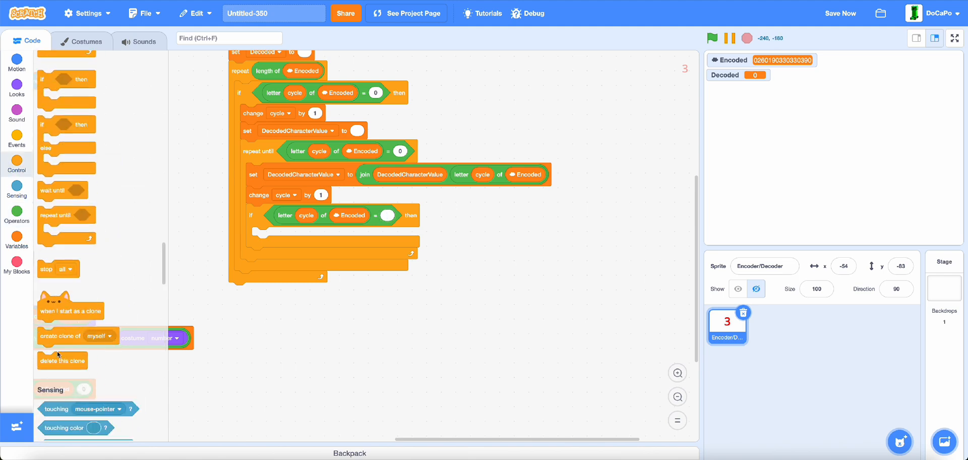
click(286, 235)
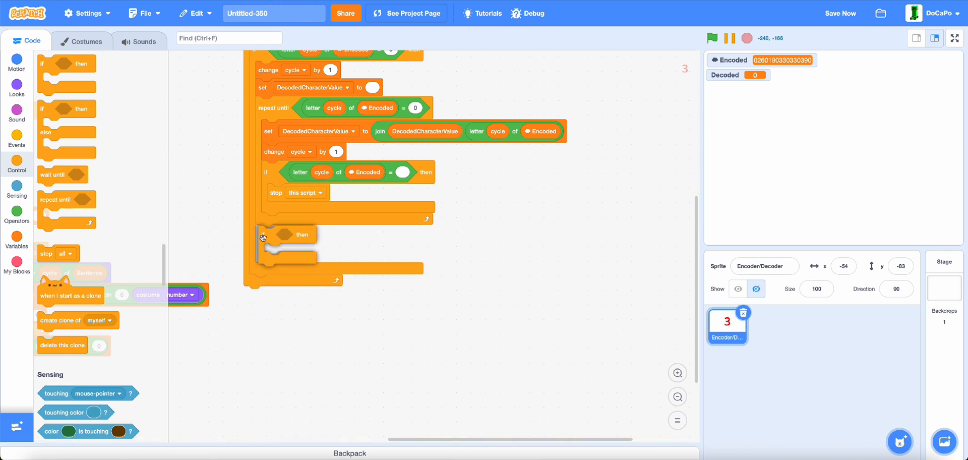
scroll(down, 3)
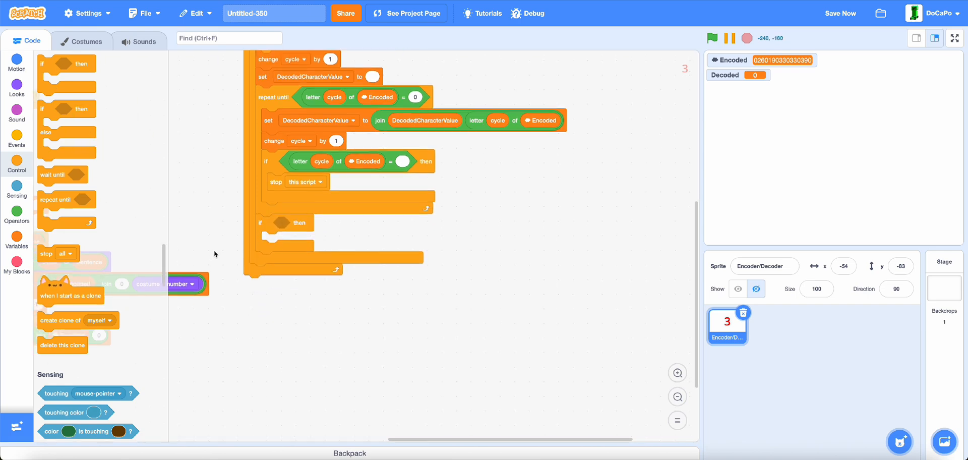
Build an if condition testing whether letter cycle + 1 of Encoded equals 0.
click(16, 212)
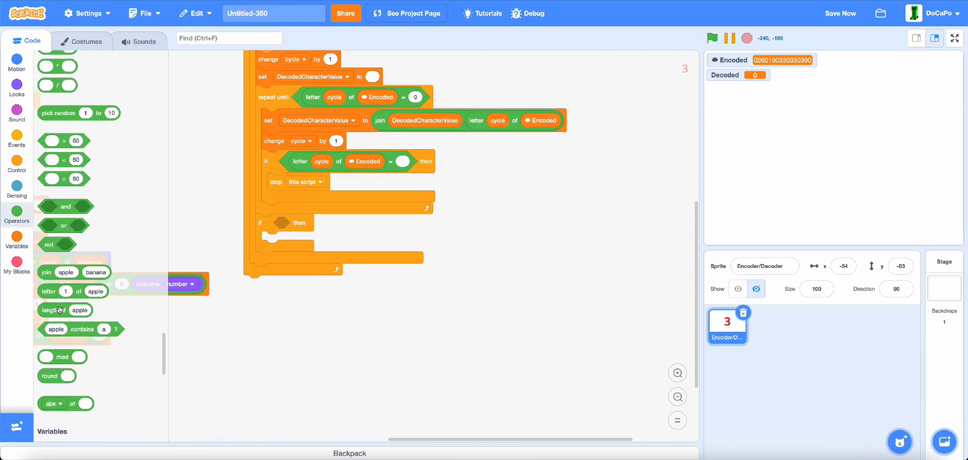
drag(71, 272, 320, 308)
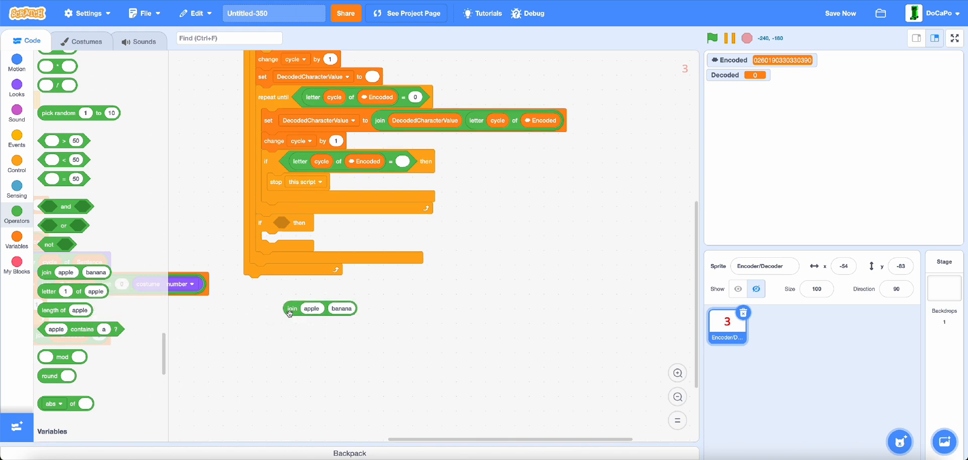
click(16, 240)
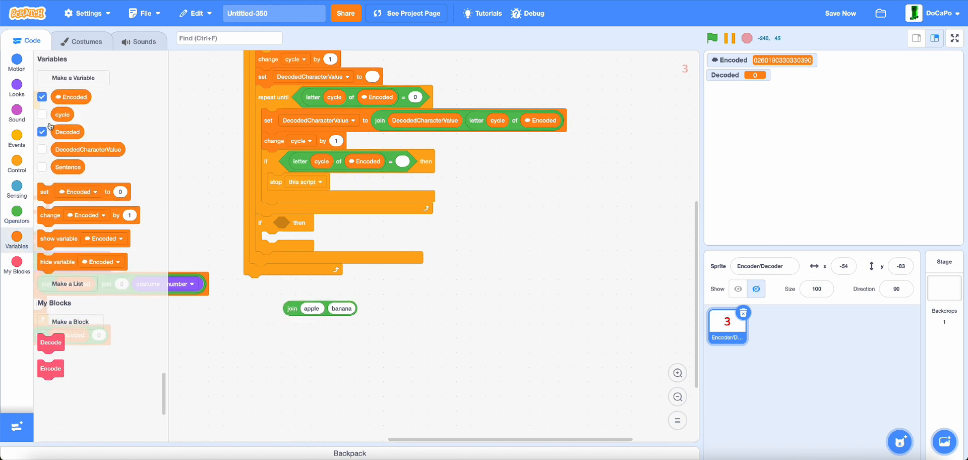
click(16, 214)
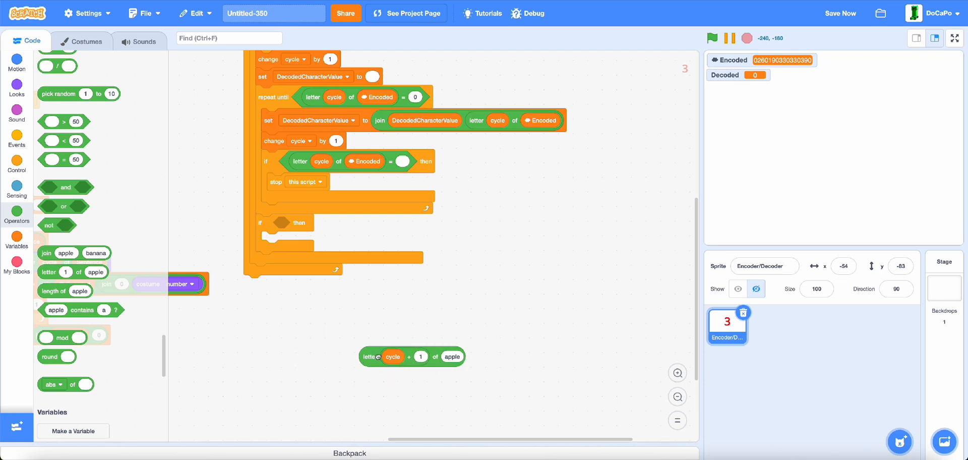
right_click(361, 161)
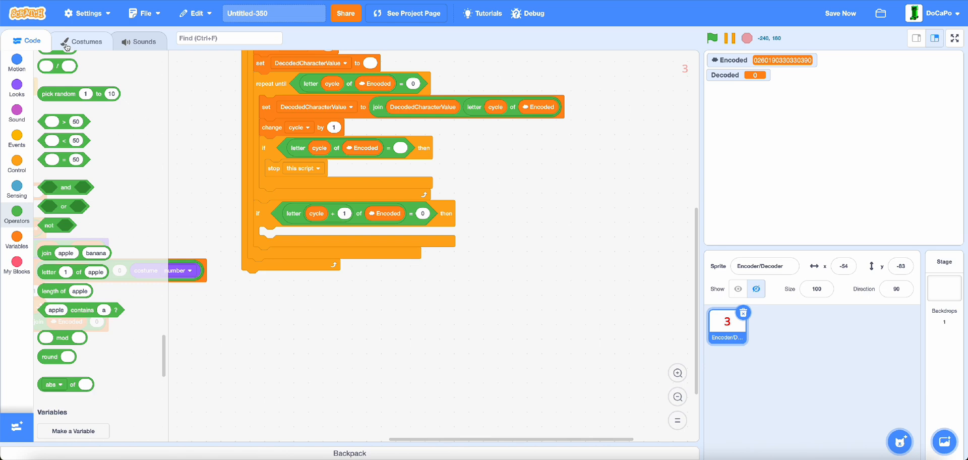
Check the sprite's 0 costume, then inside the if join a 0 onto DecodedCharacterValue and change cycle by 1.
click(82, 41)
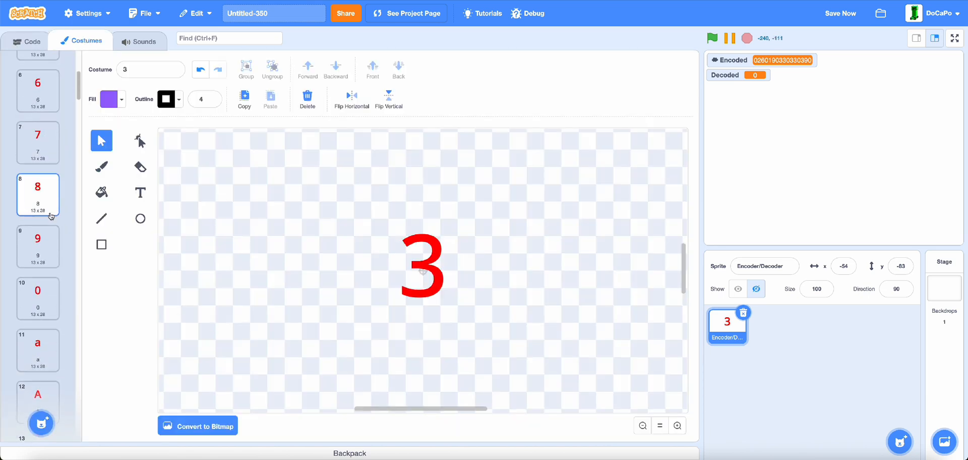
click(37, 290)
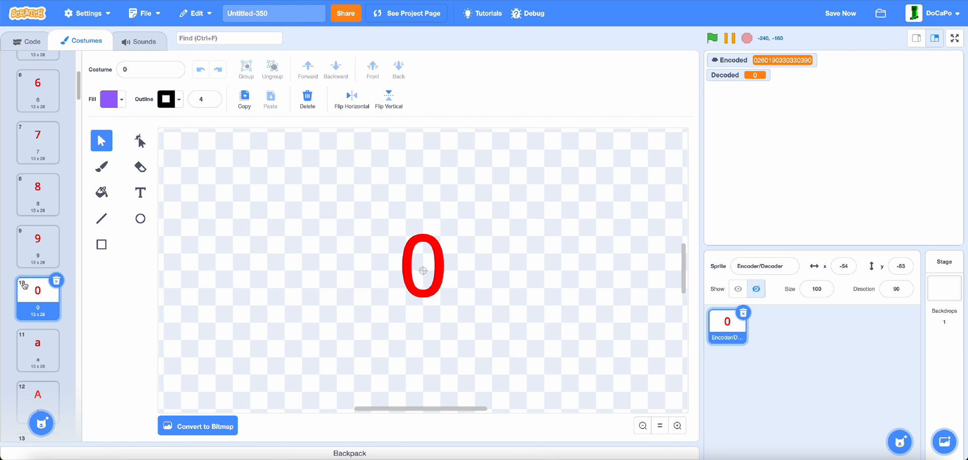
click(27, 41)
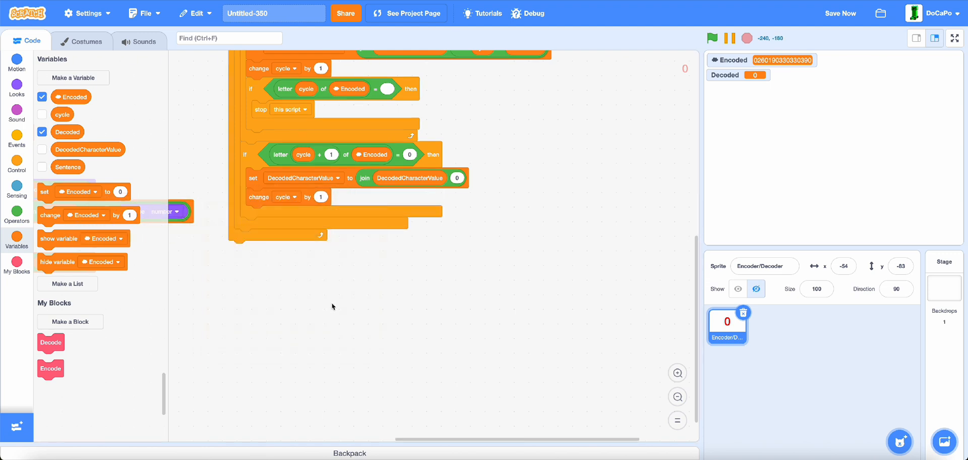
Switch costume to DecodedCharacterValue and set Decoded to Decoded joined with the costume name.
click(17, 86)
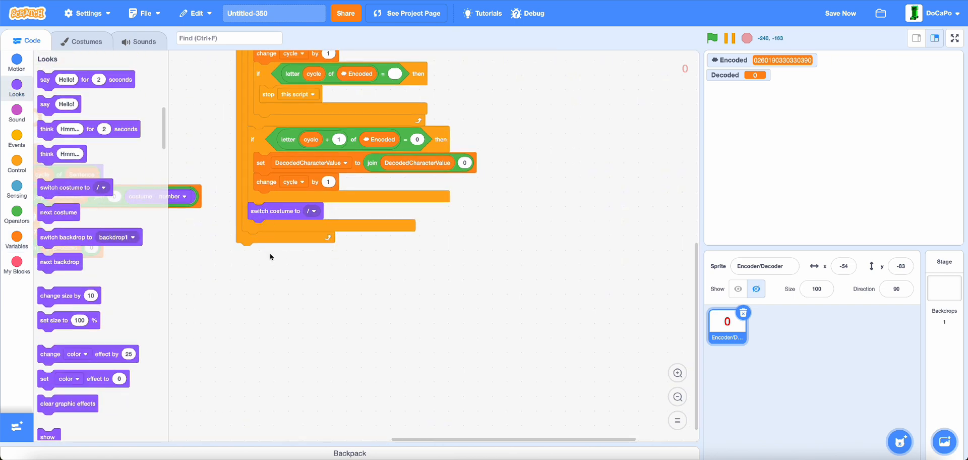
click(16, 241)
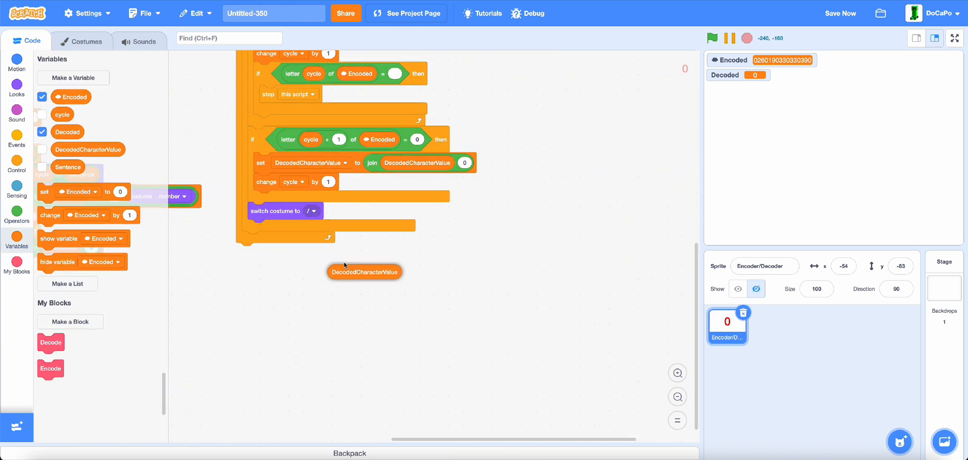
drag(364, 271, 341, 211)
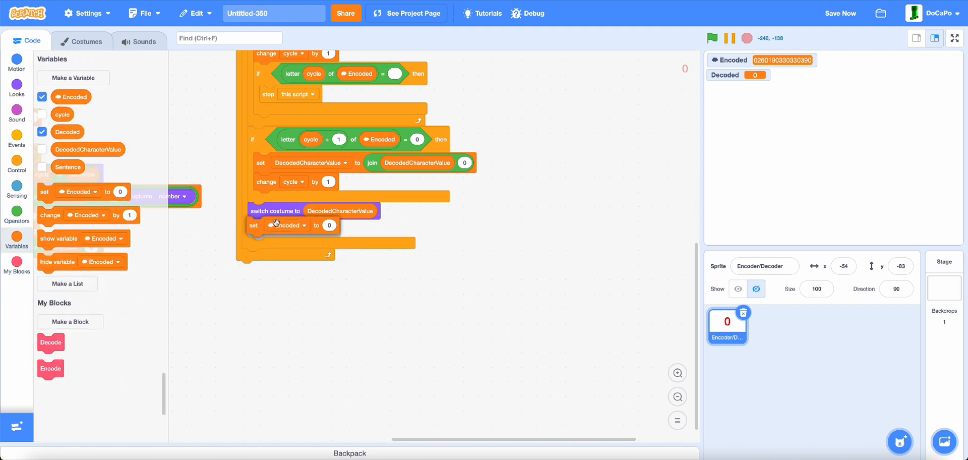
click(286, 228)
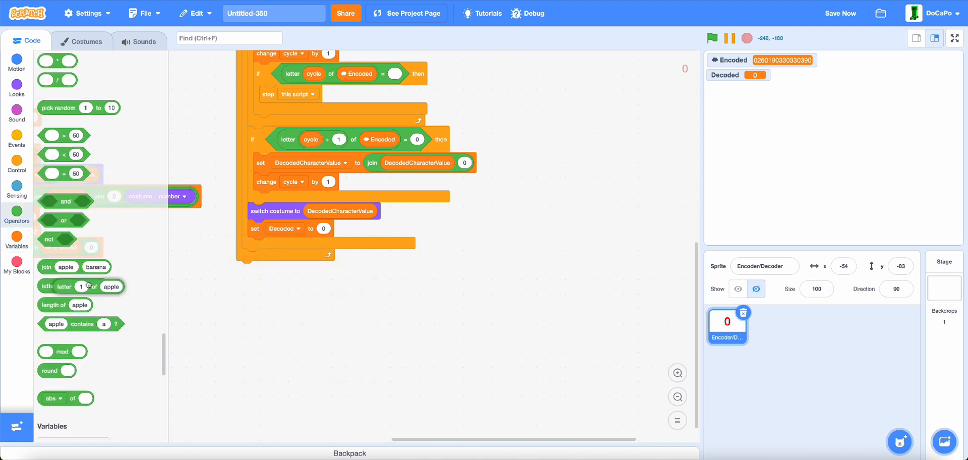
drag(74, 266, 349, 228)
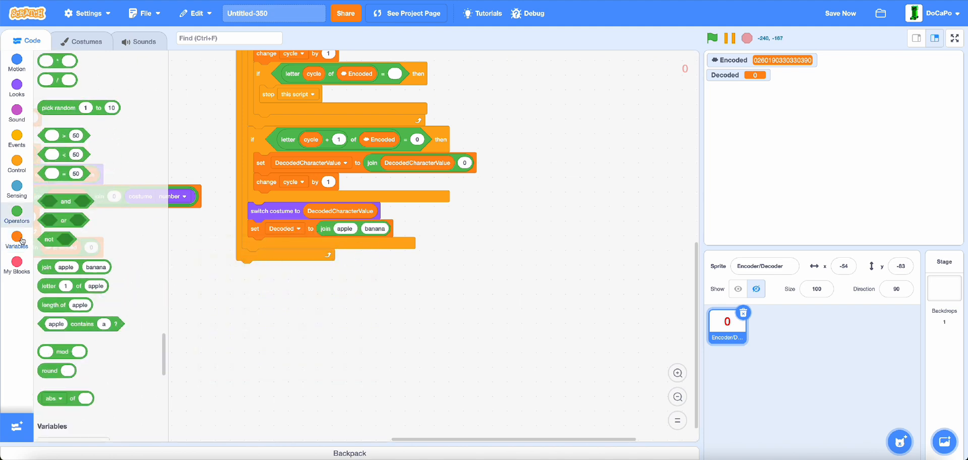
click(16, 240)
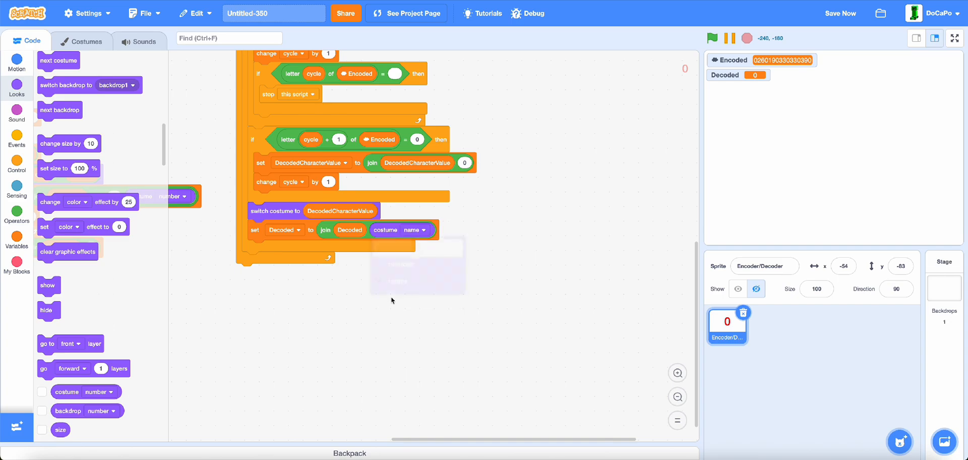
Run the project full-screen and enter words like Scratch to confirm Decoded matches the Encoded cloud number.
click(954, 39)
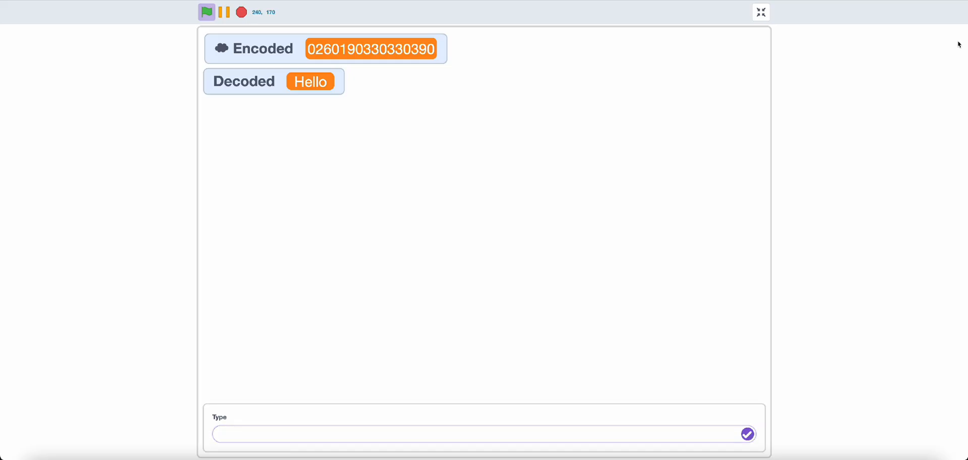
click(481, 434)
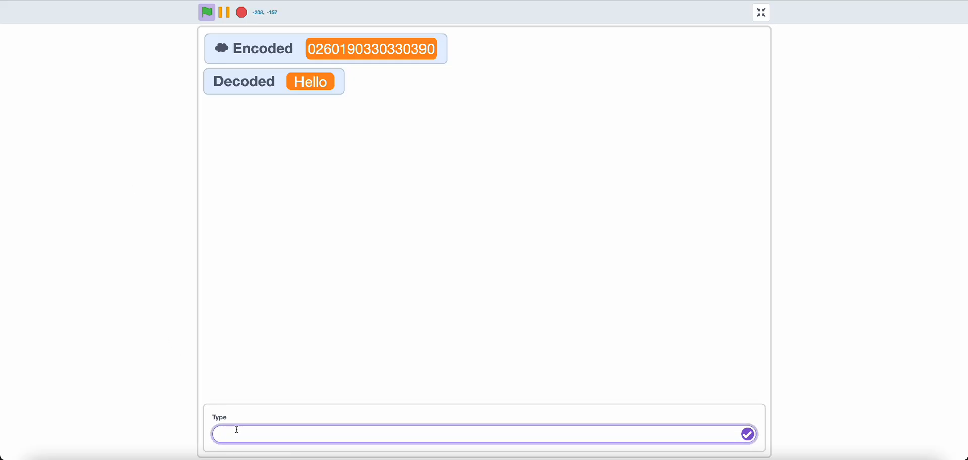
text(Scr)
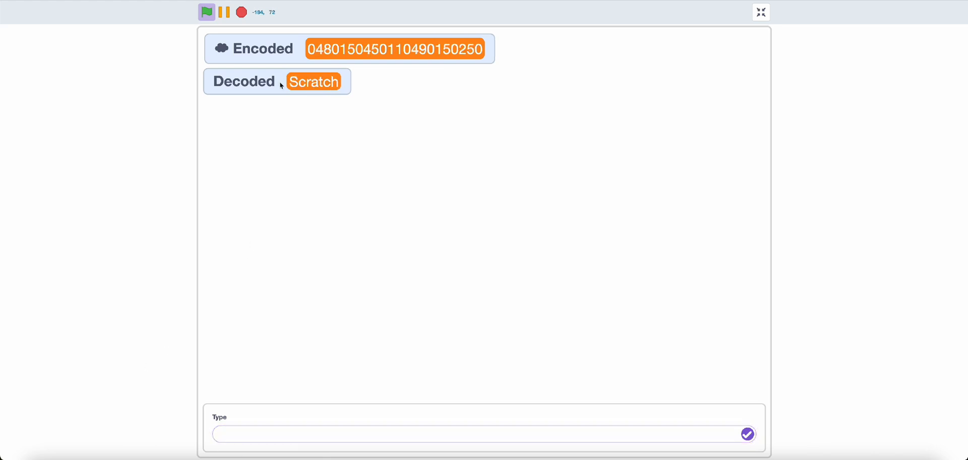
click(482, 435)
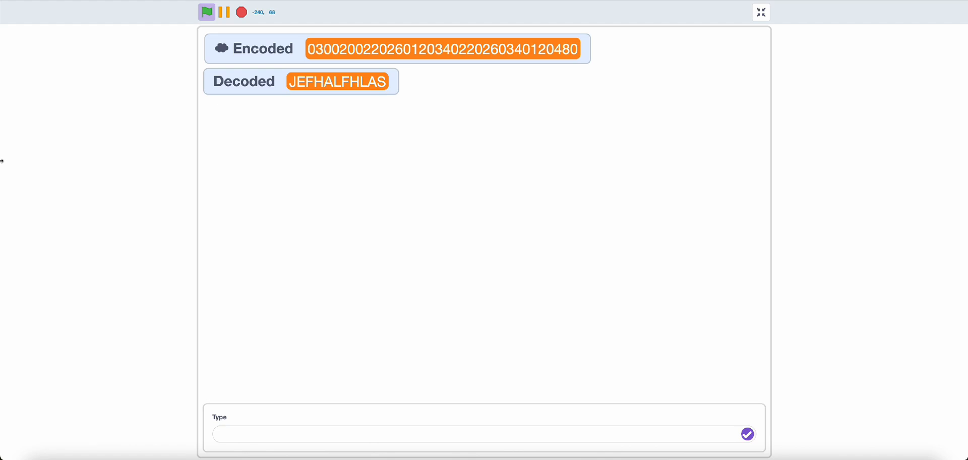
right_click(750, 6)
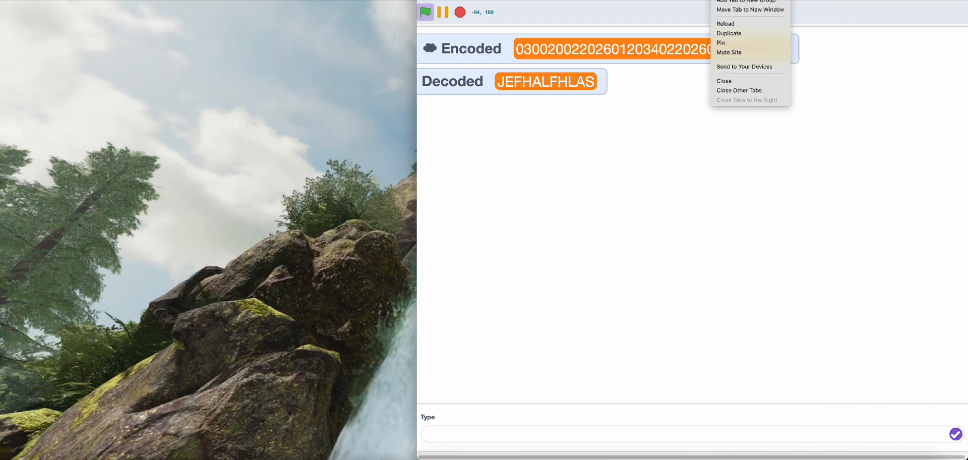
Move the project tab into its own window and enter 'hello' then 'Youtube' to sync both stages.
click(726, 23)
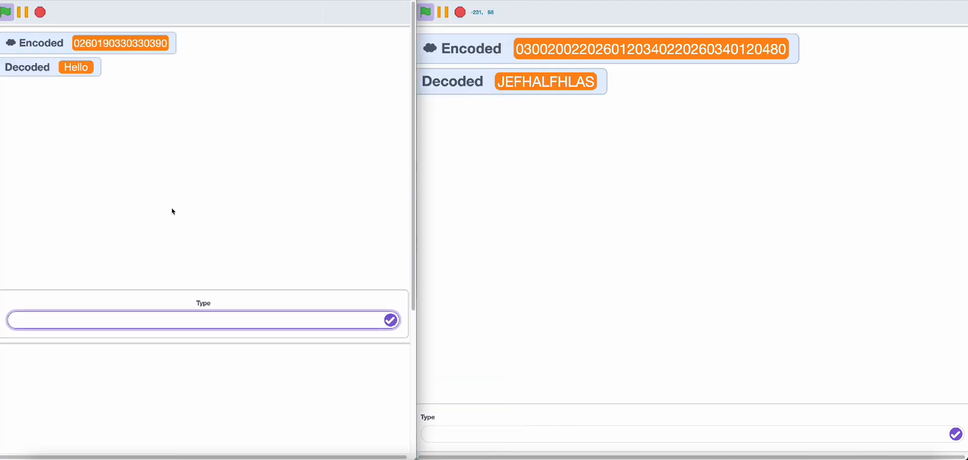
text(h)
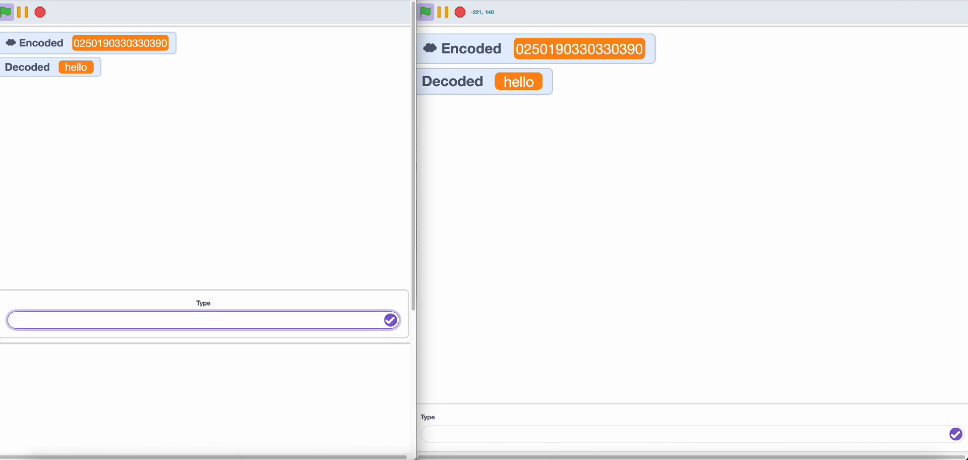
mouse_move(305, 236)
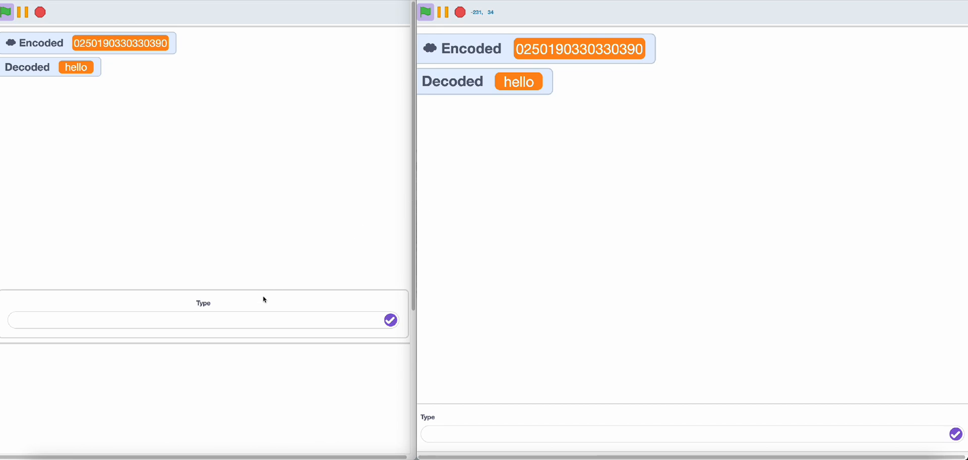
text(You)
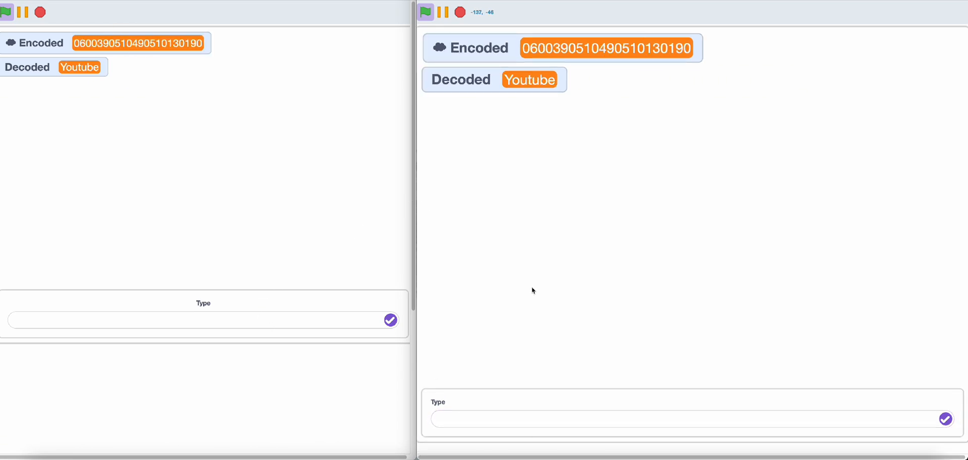
mouse_move(449, 253)
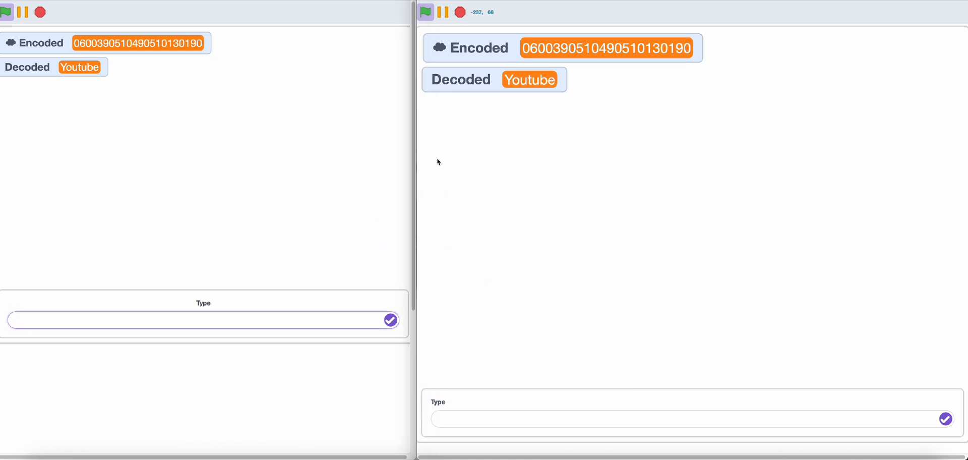
mouse_move(491, 53)
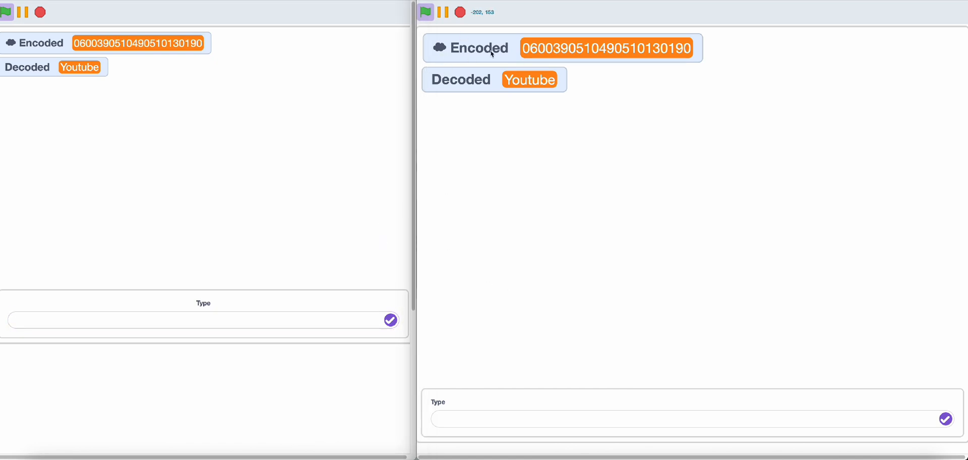
mouse_move(509, 161)
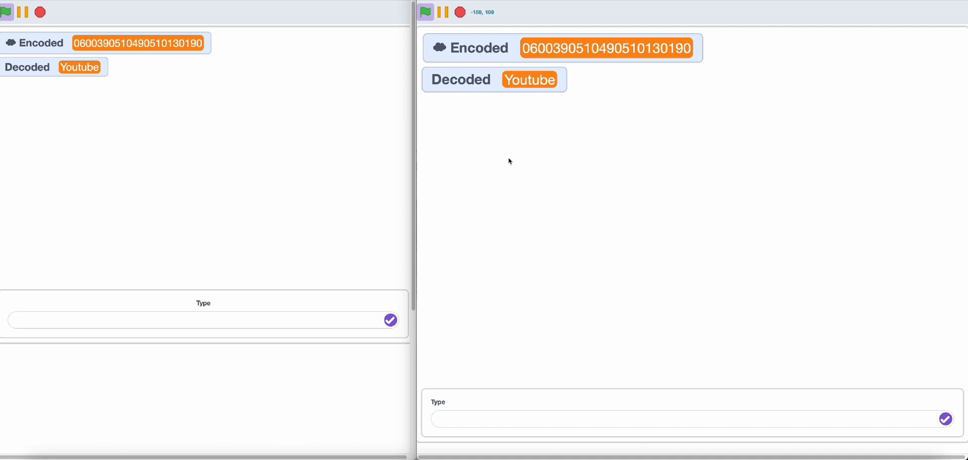
Enter a new word starting 'Fant' in the second window's answer box.
click(685, 419)
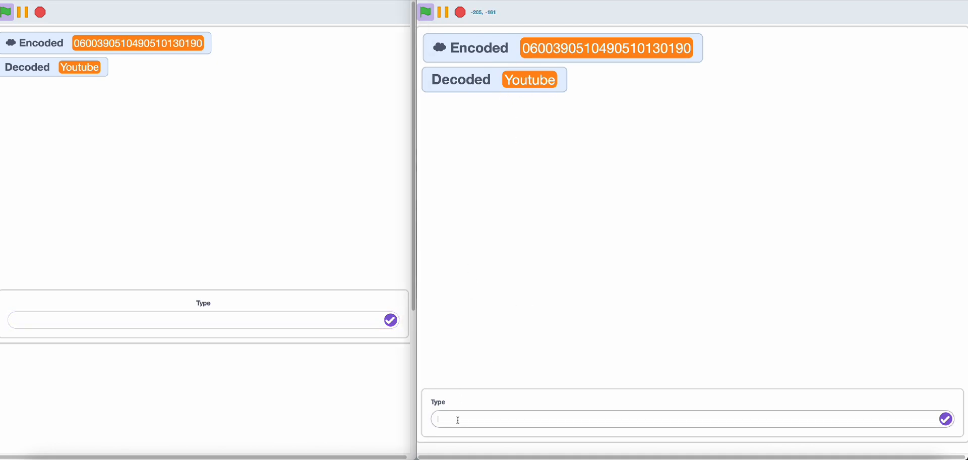
text(Fant)
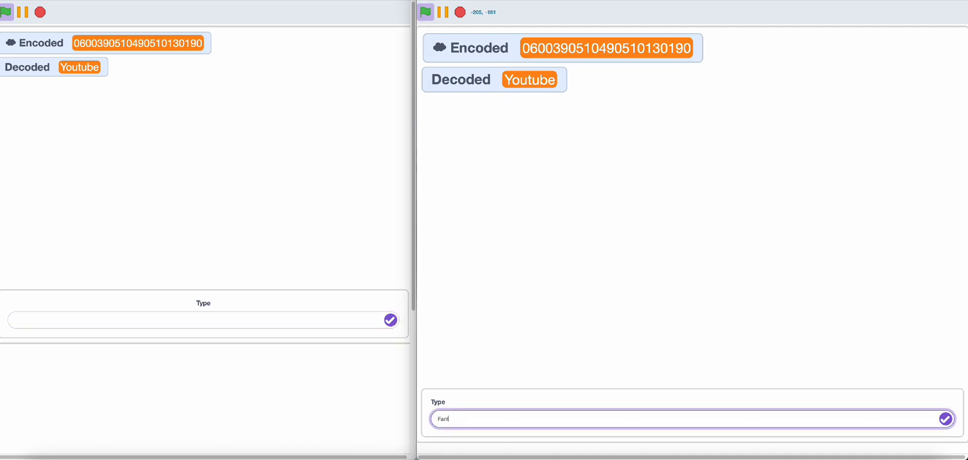